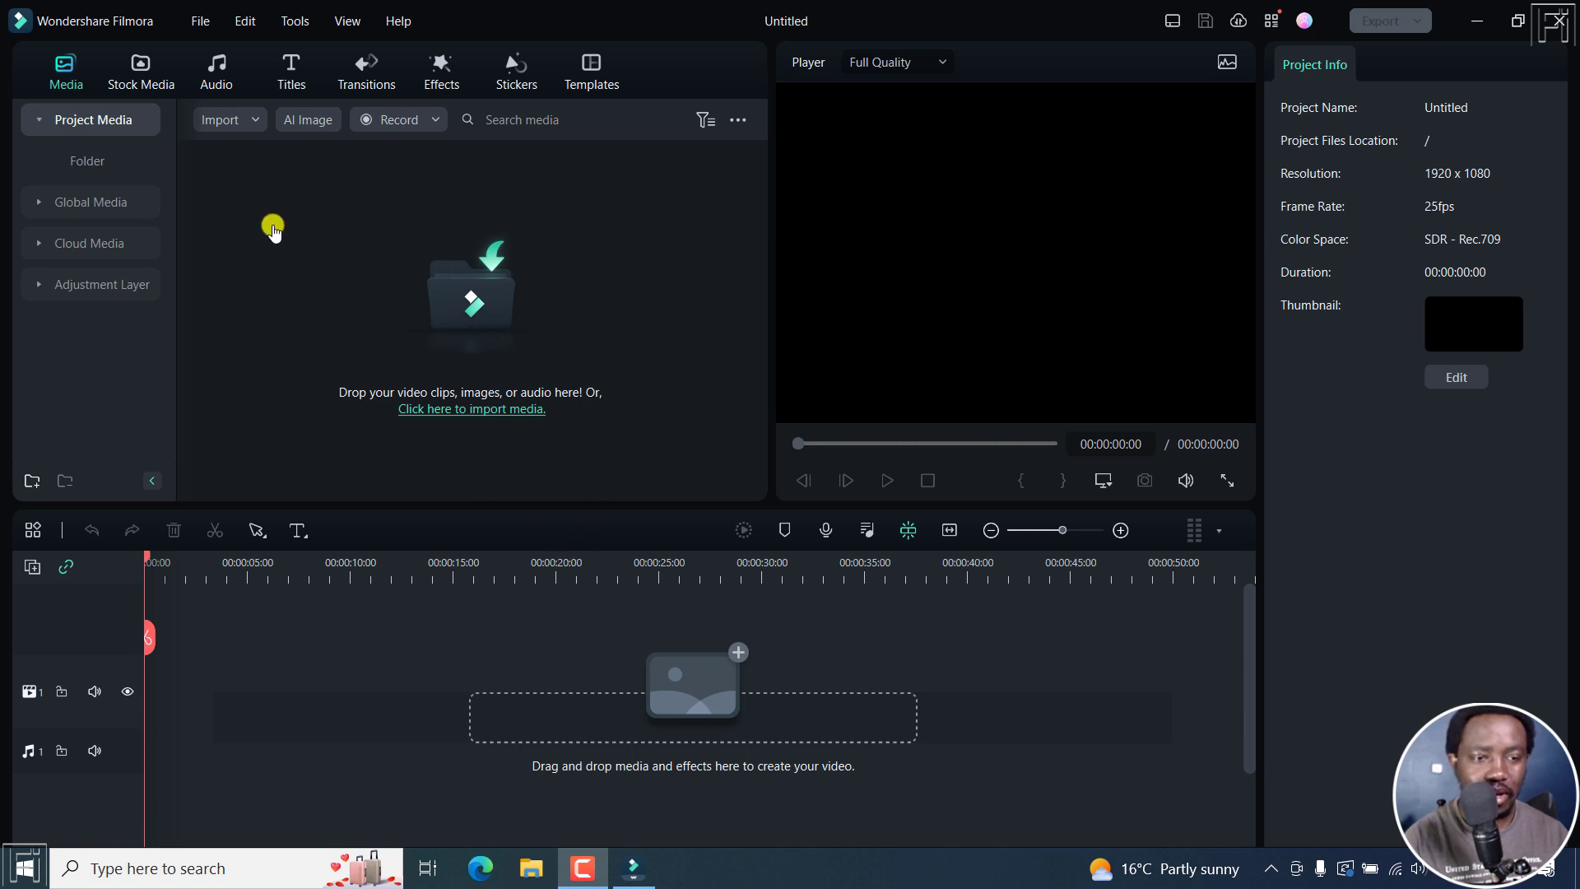
# Show the Downloads list under Mine in the Stock Media library.
pyautogui.click(140, 70)
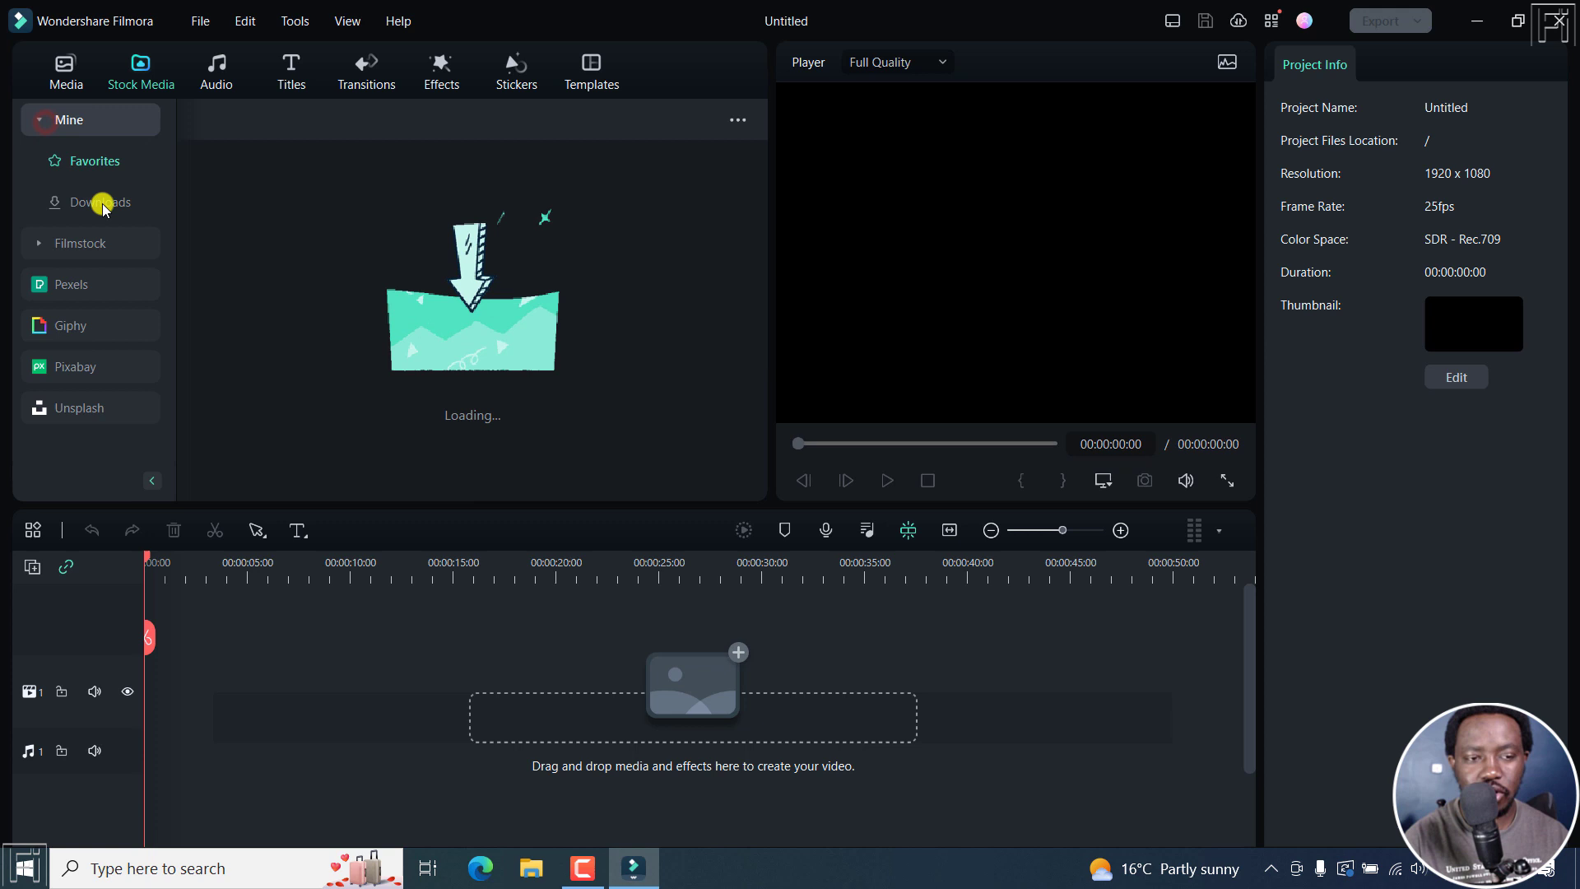
pyautogui.click(101, 202)
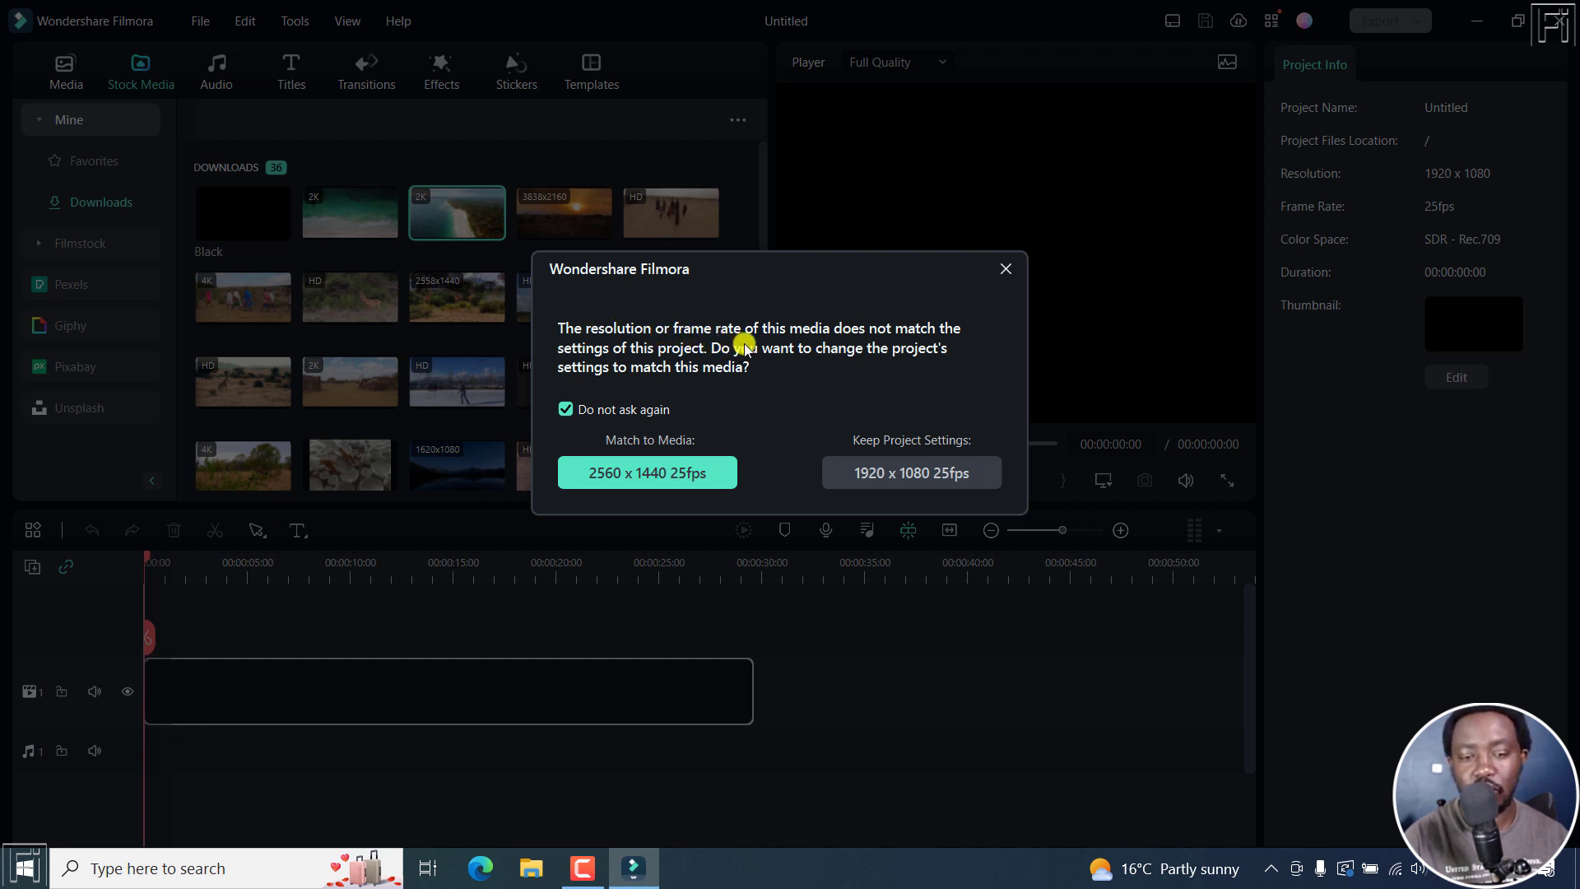
pyautogui.moveTo(901, 359)
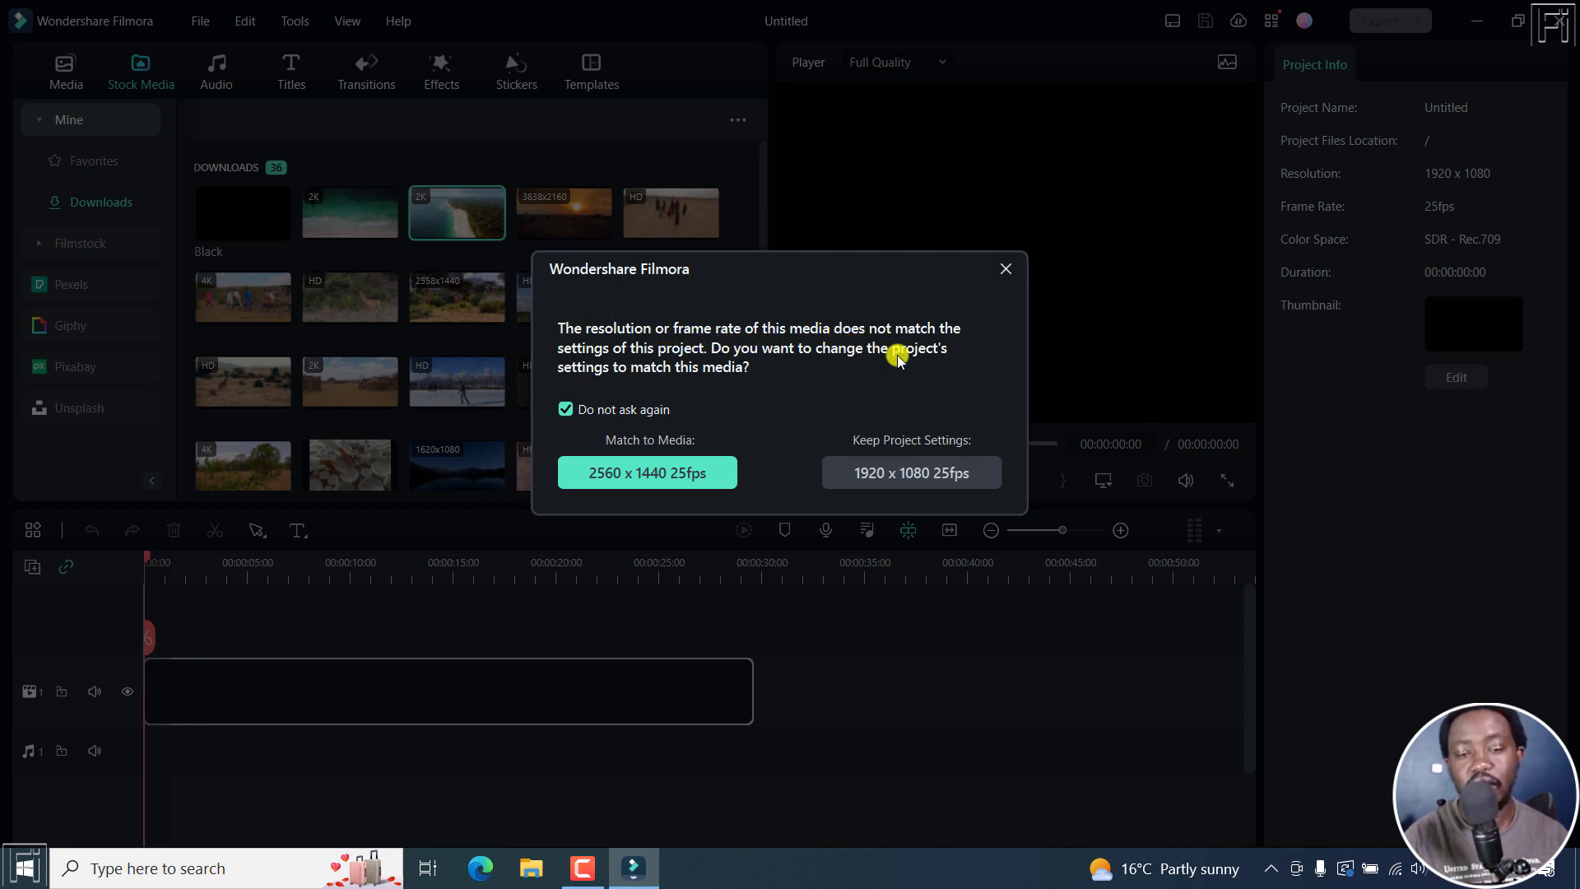
pyautogui.moveTo(756, 369)
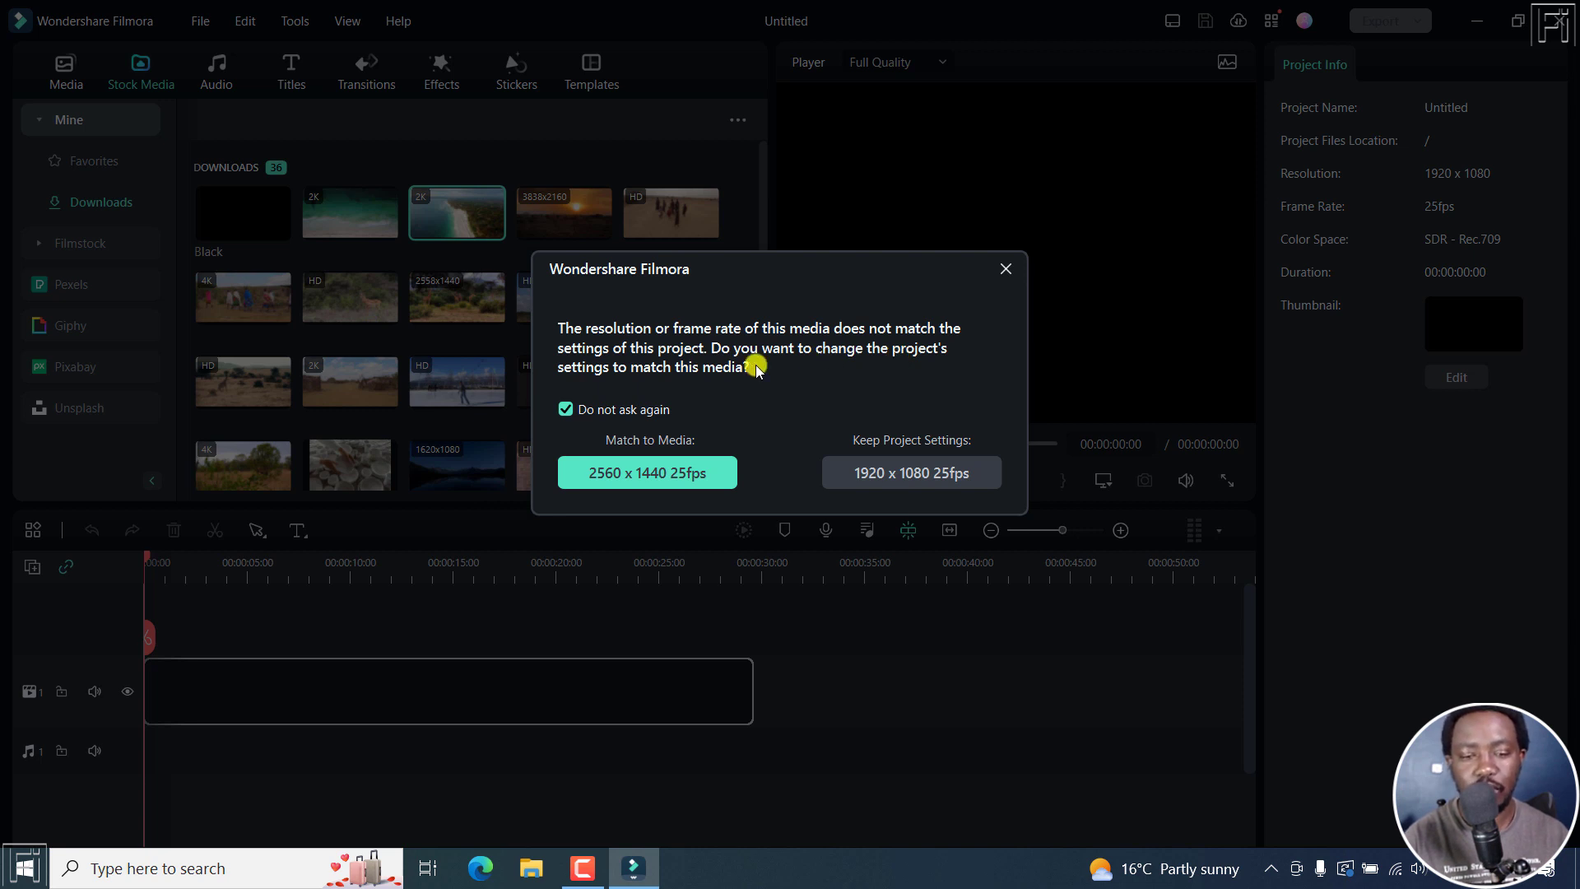
pyautogui.moveTo(682, 372)
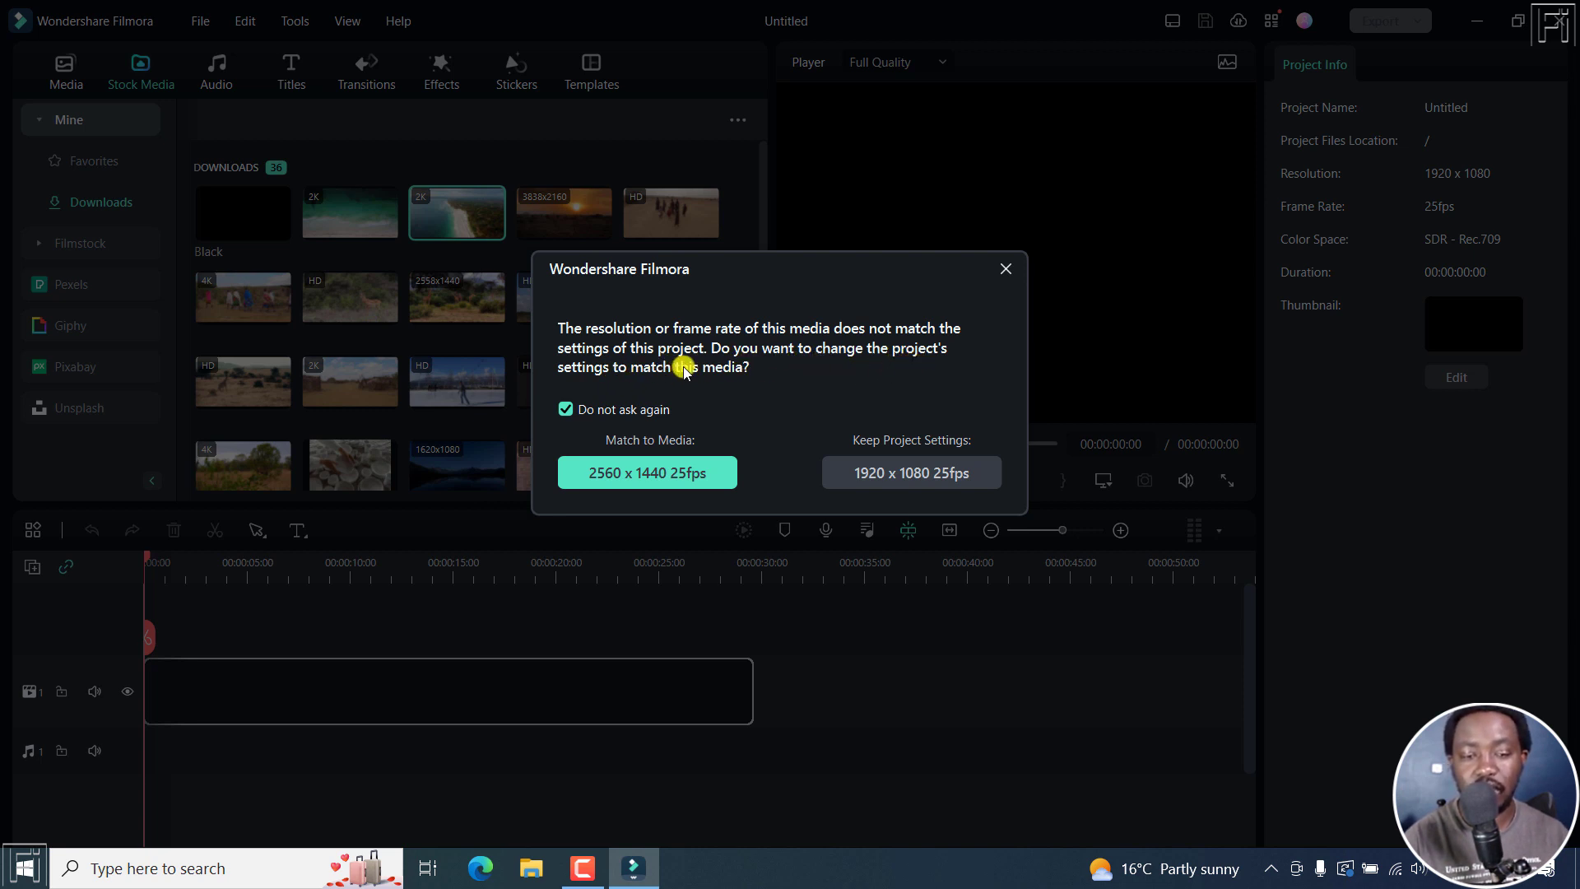
# Untick 'Do not ask again' and keep the 1920 x 1080 25fps project settings for the beach clip.
pyautogui.click(565, 410)
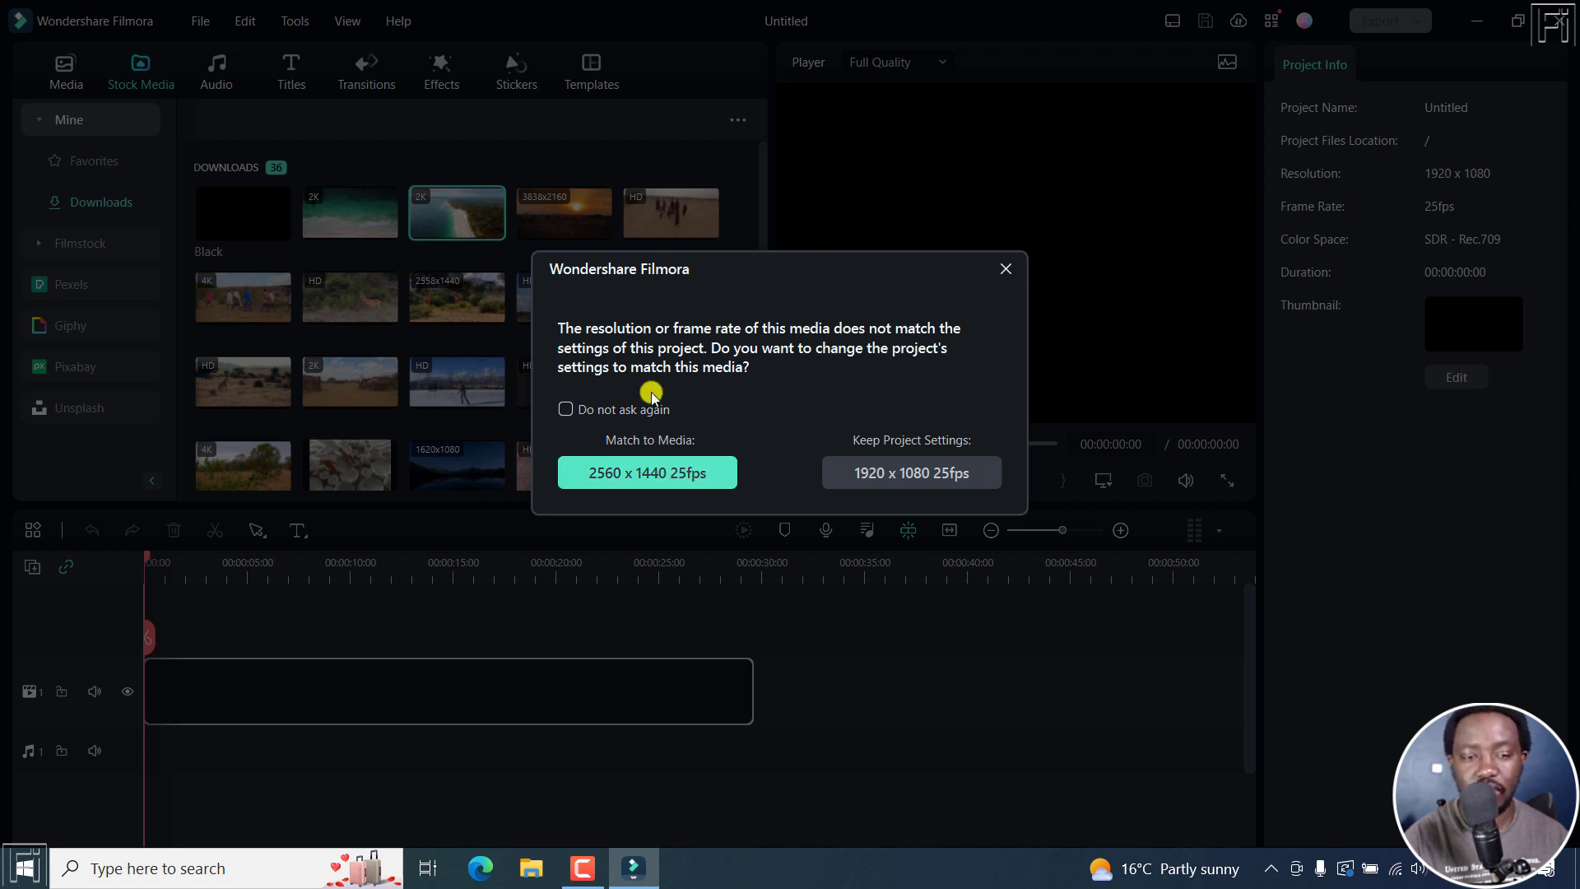
pyautogui.moveTo(960, 471)
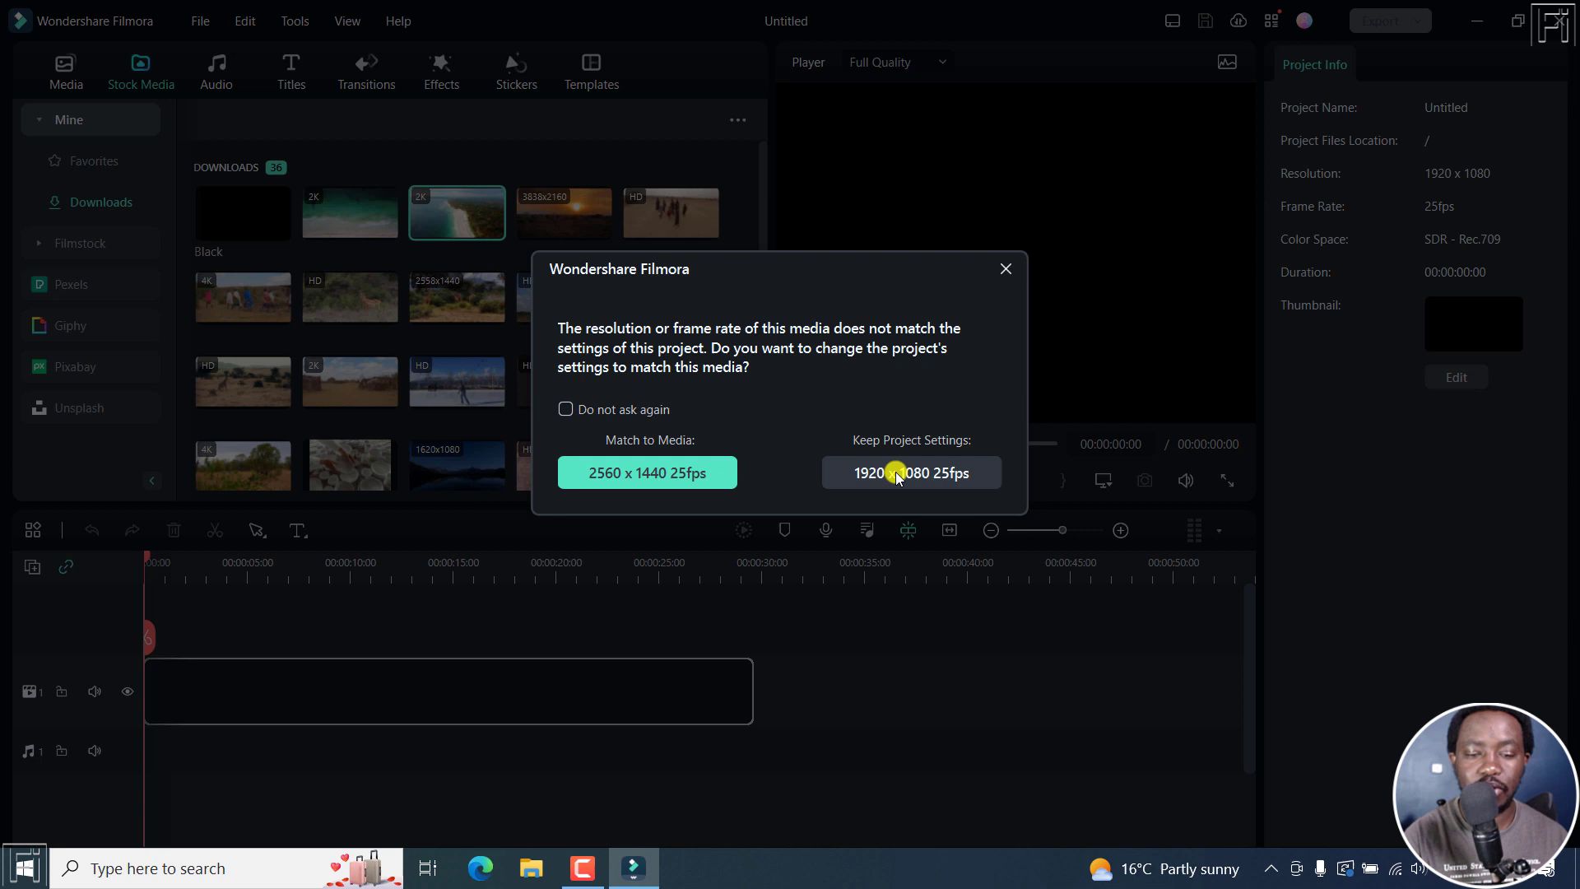
pyautogui.click(912, 473)
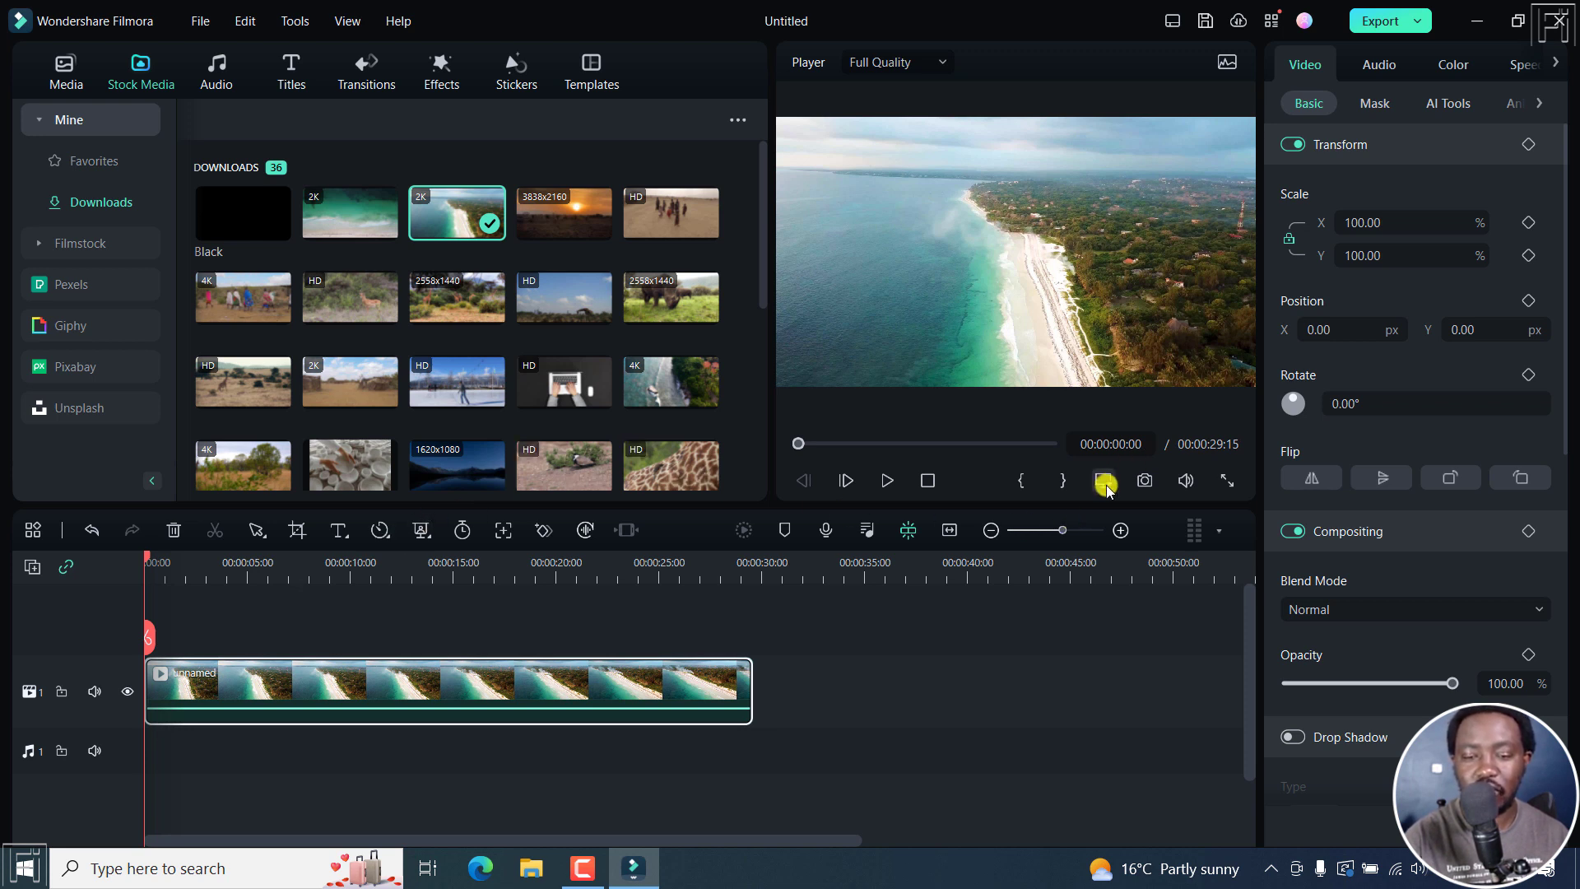
pyautogui.moveTo(1103, 480)
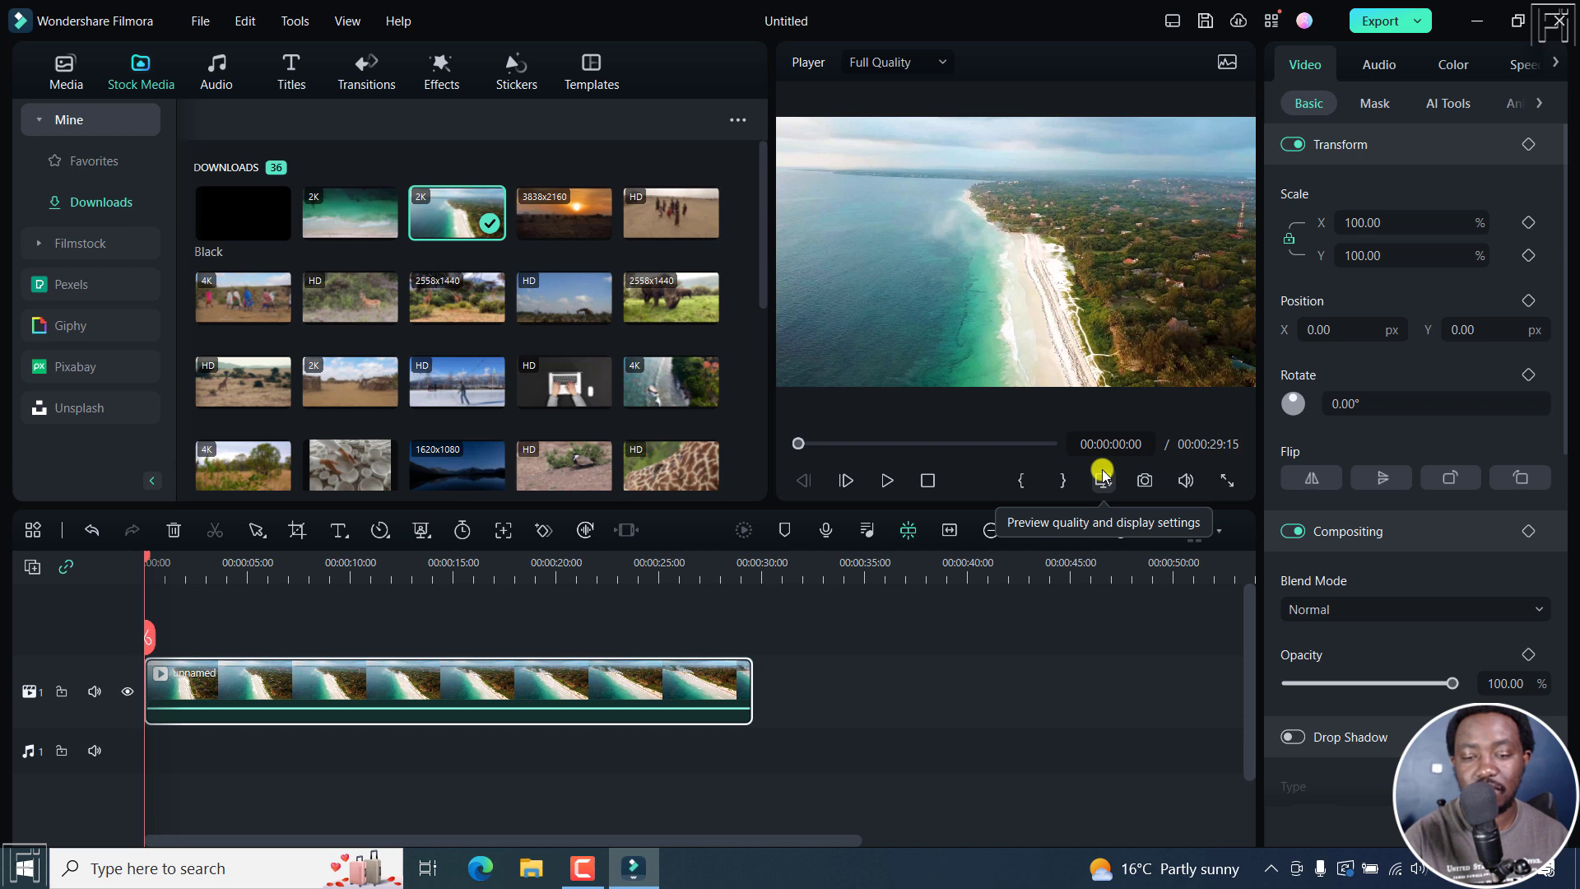
# Choose Change Project Aspect Ratio from the preview display settings menu.
pyautogui.click(1104, 479)
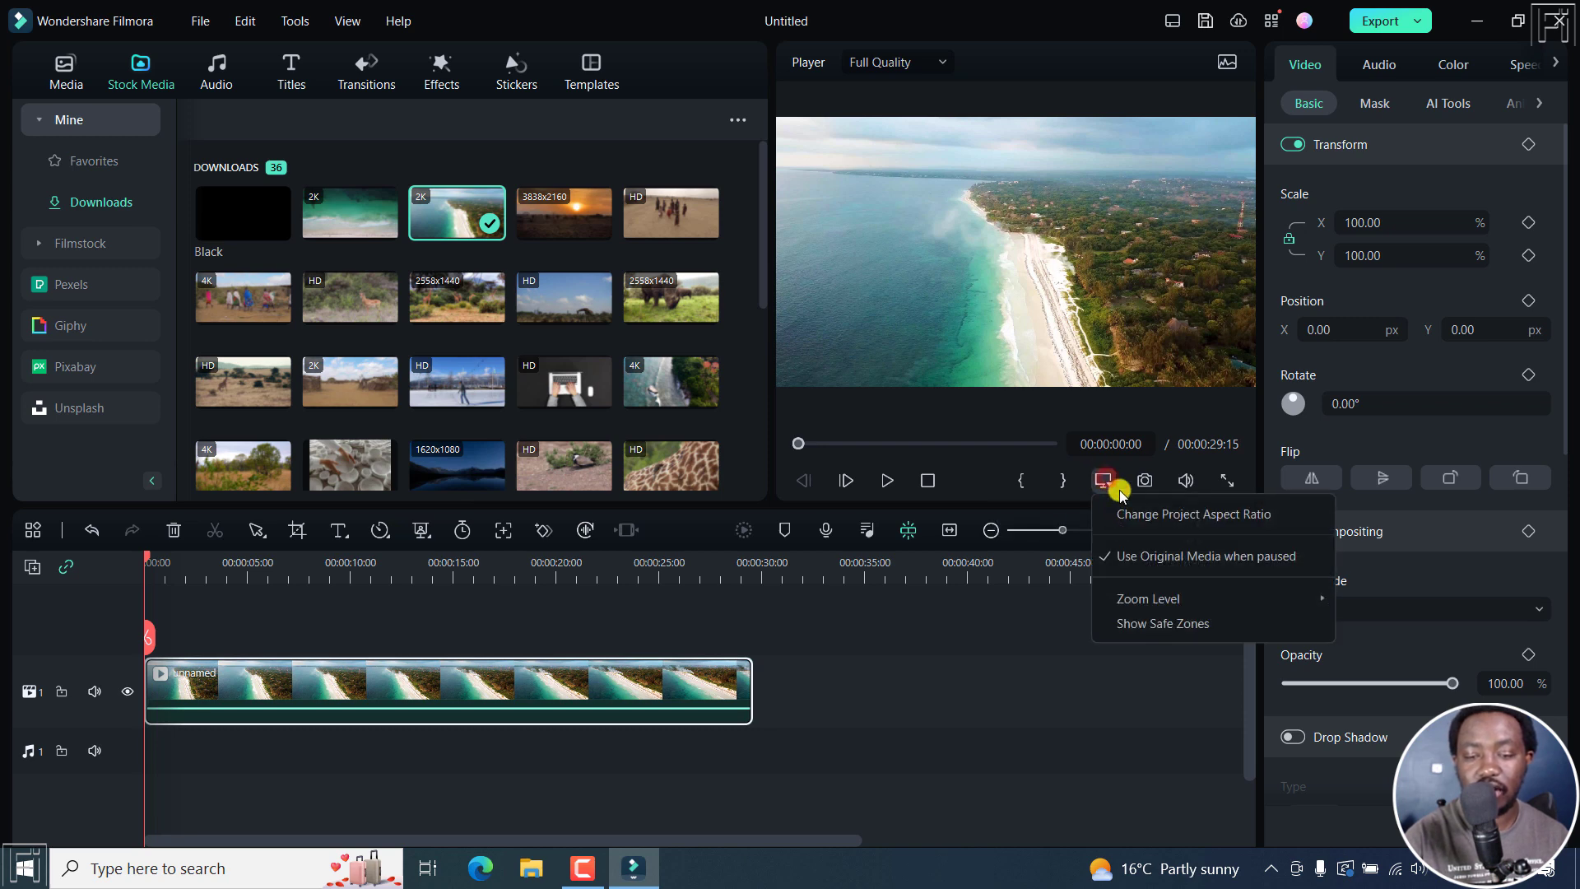
pyautogui.moveTo(1229, 515)
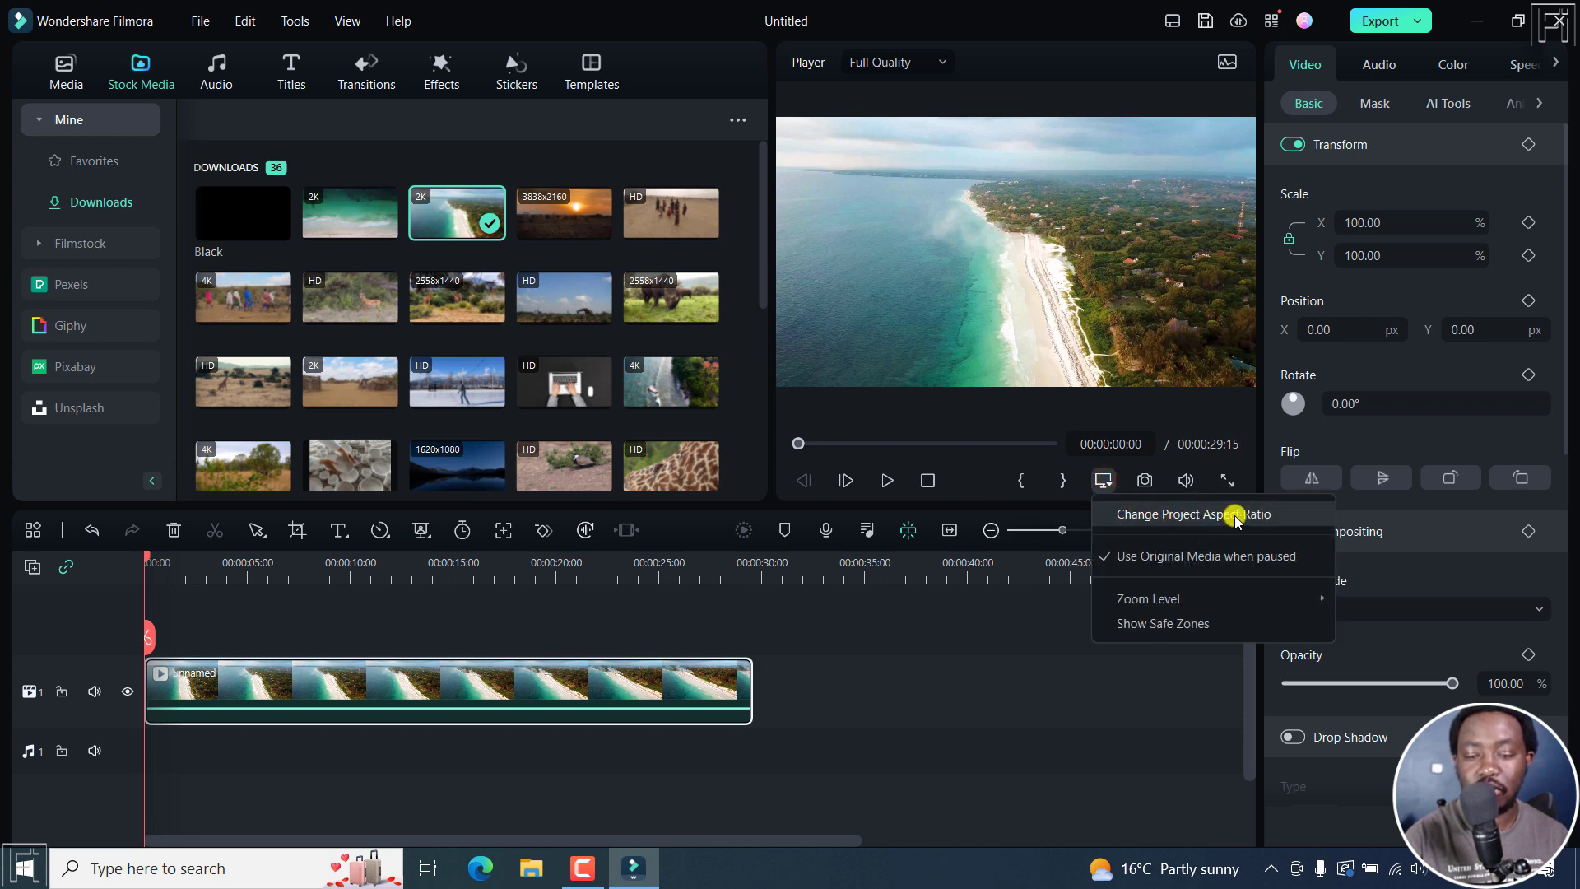
pyautogui.click(1194, 514)
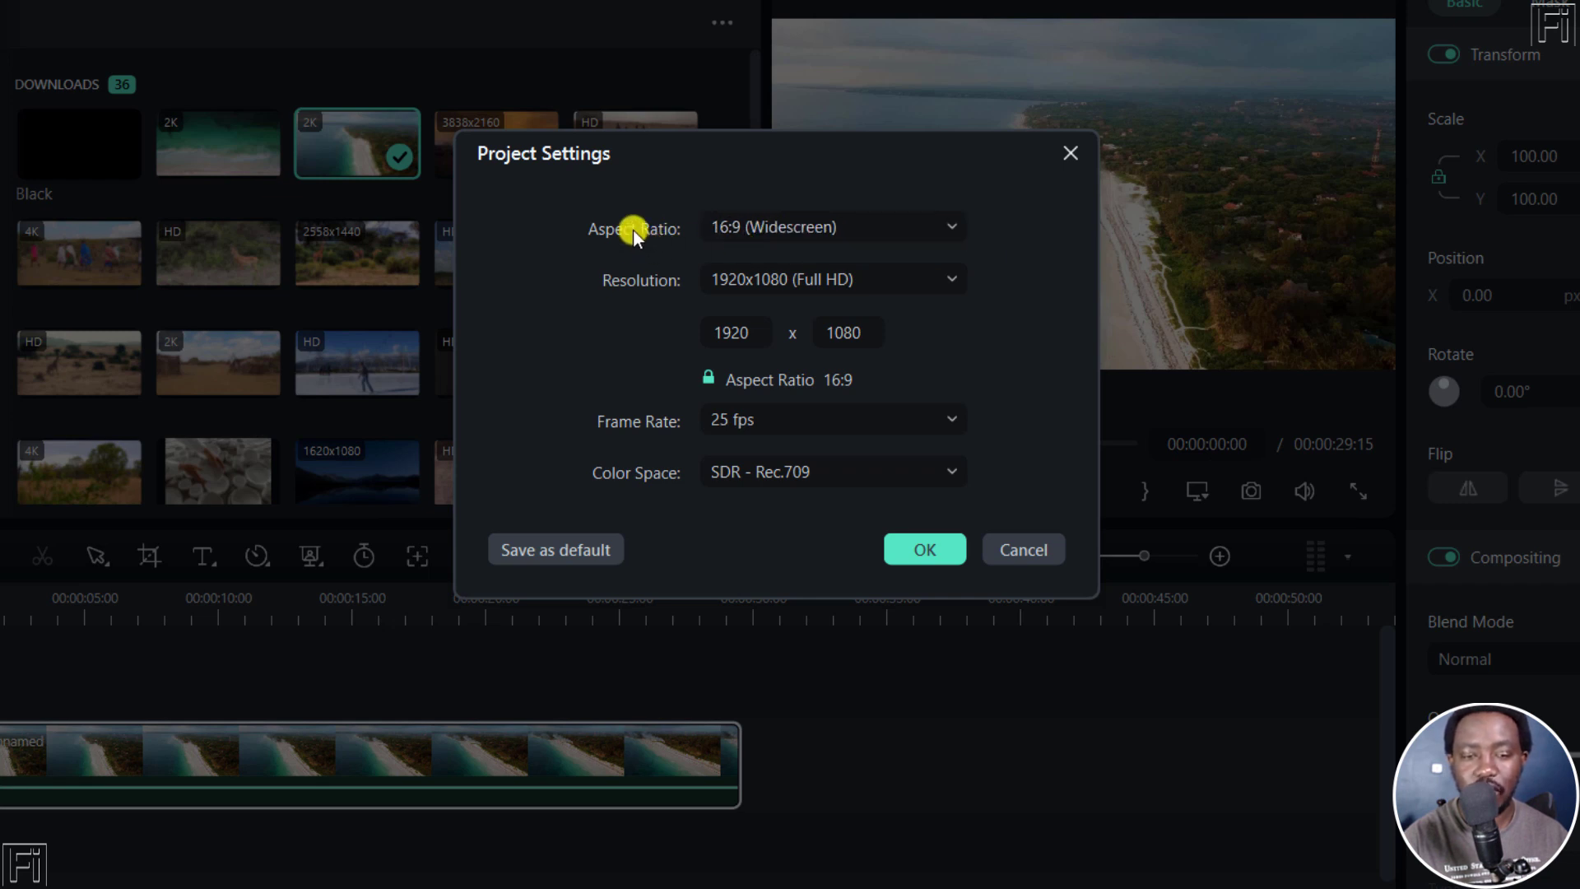
pyautogui.moveTo(1117, 51)
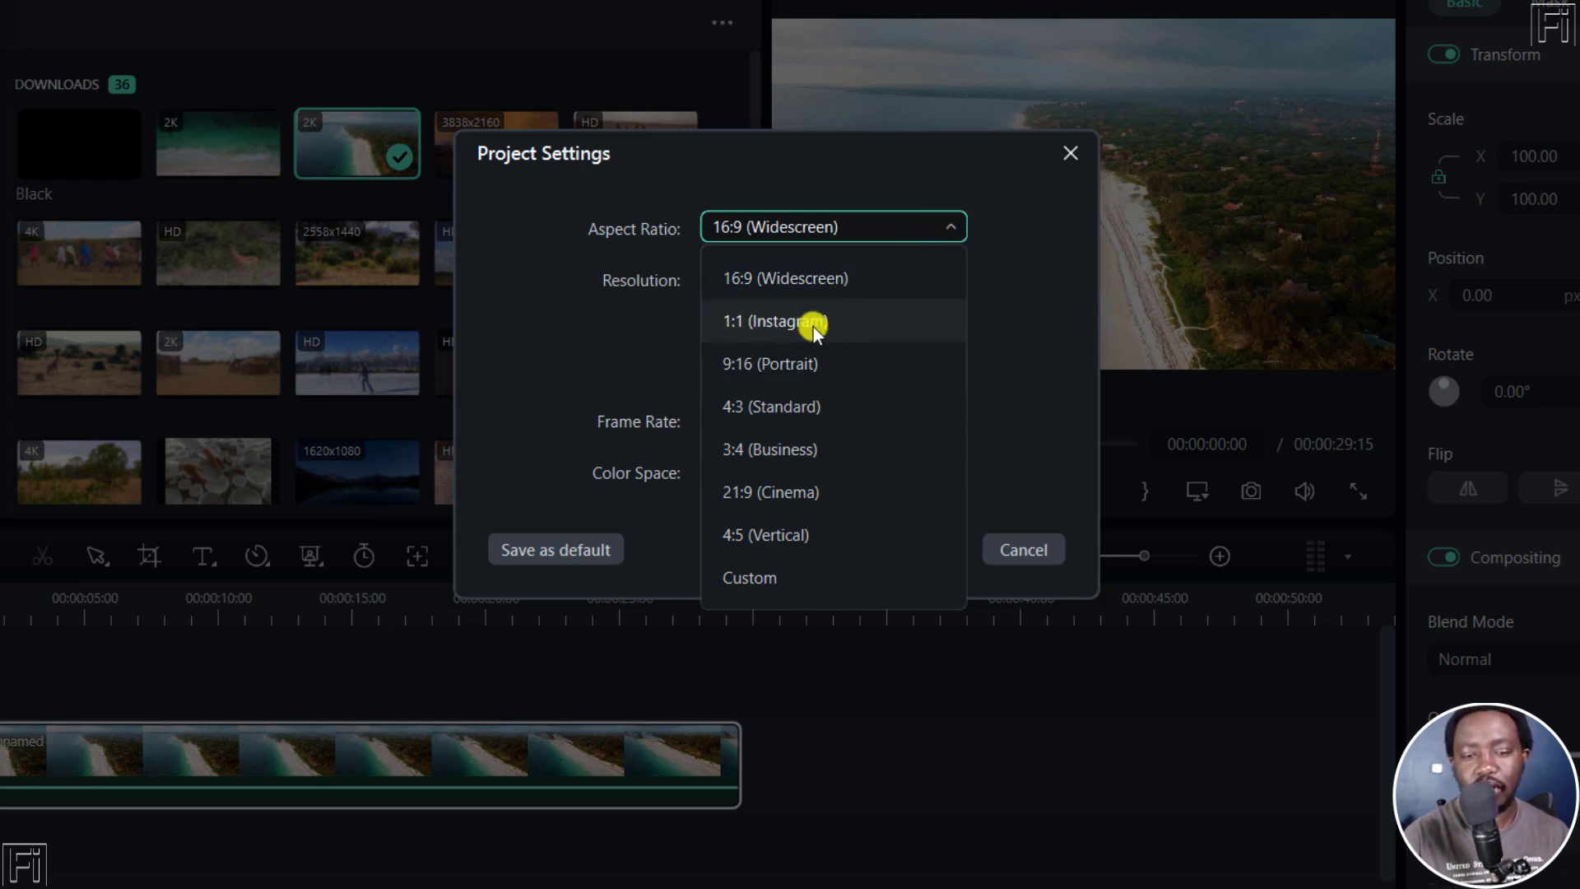
pyautogui.moveTo(794, 371)
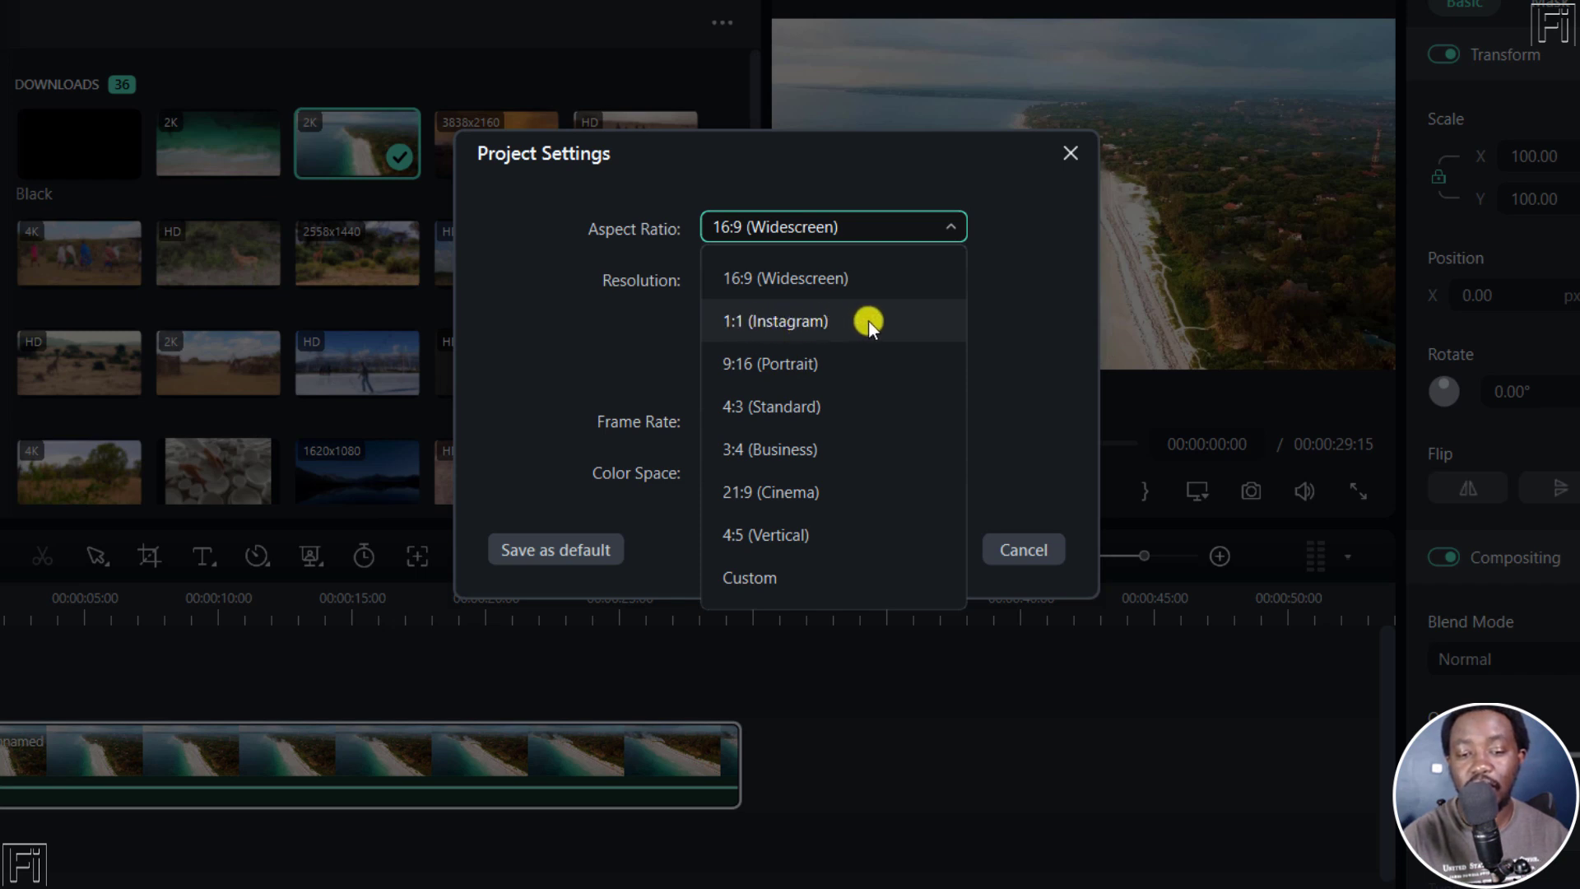
pyautogui.moveTo(891, 409)
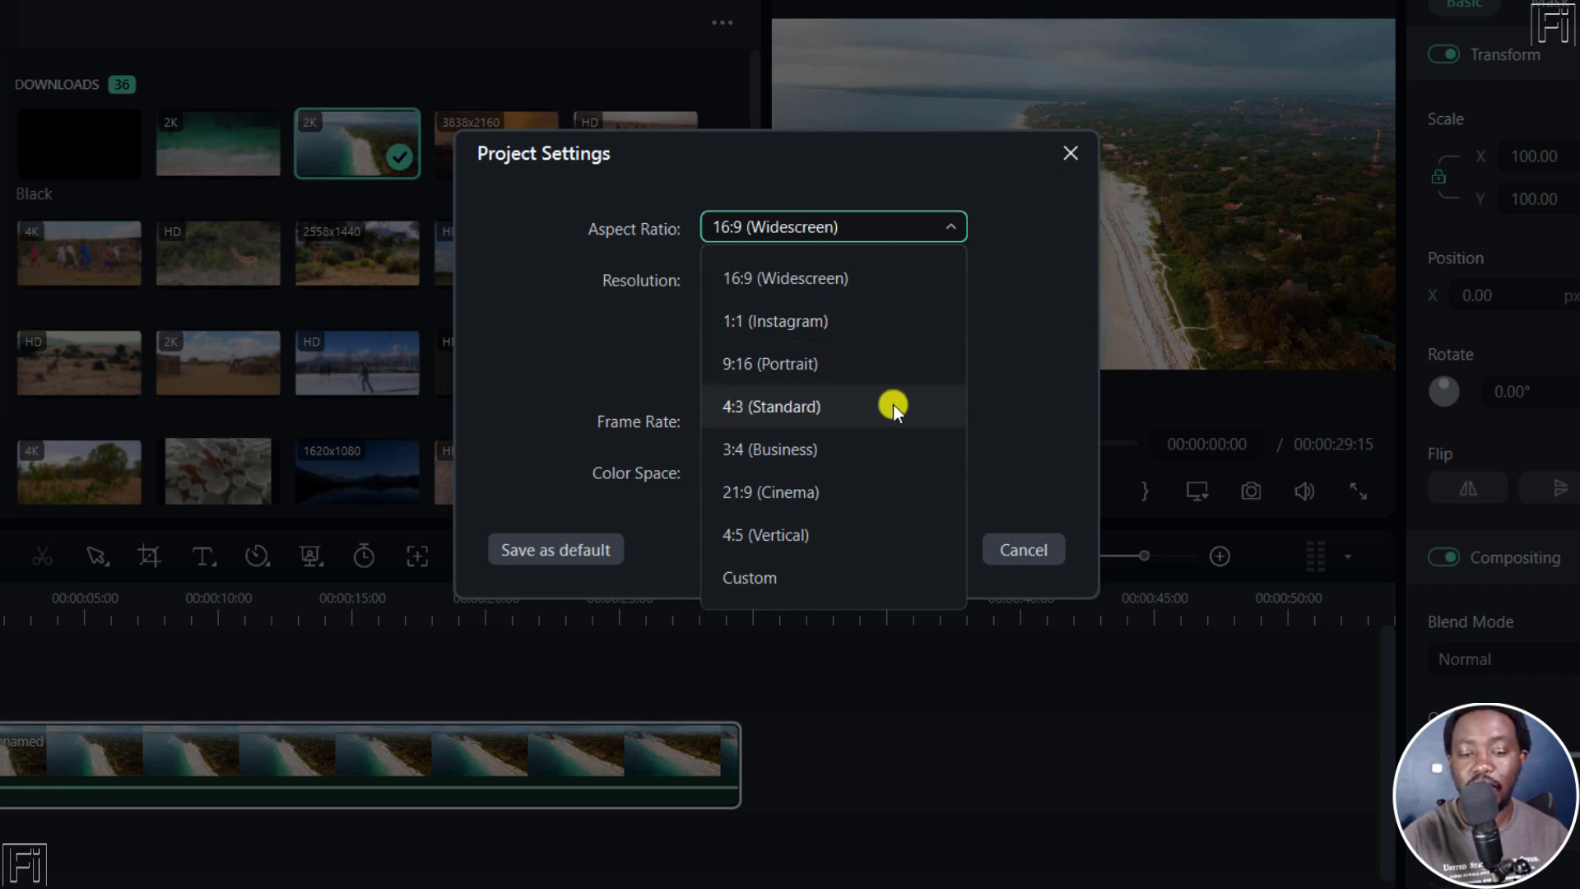
pyautogui.moveTo(716, 501)
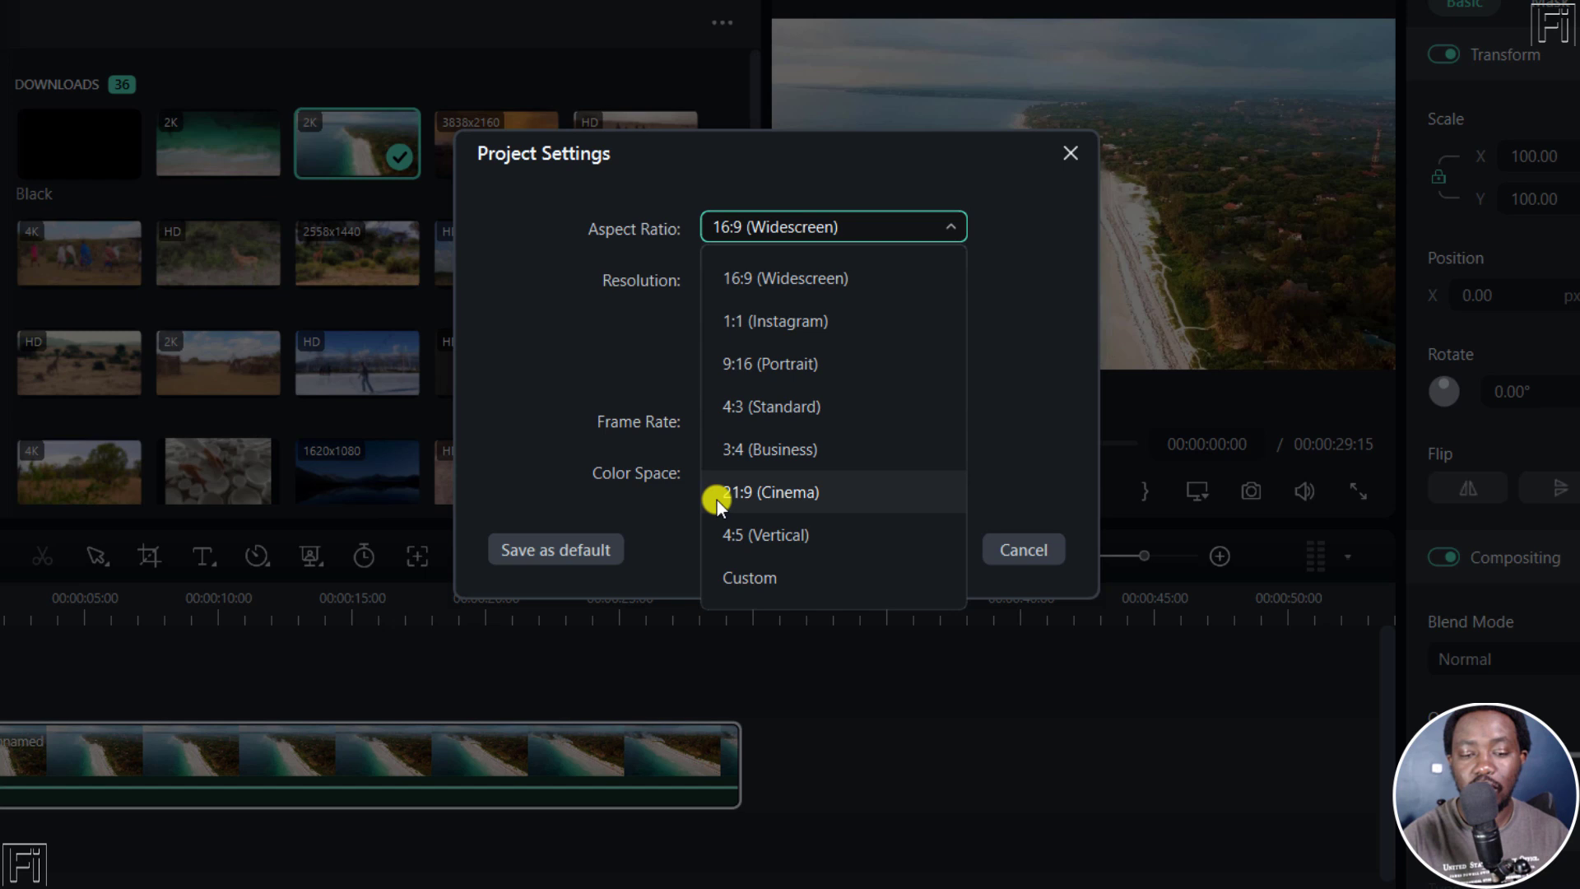
pyautogui.moveTo(851, 535)
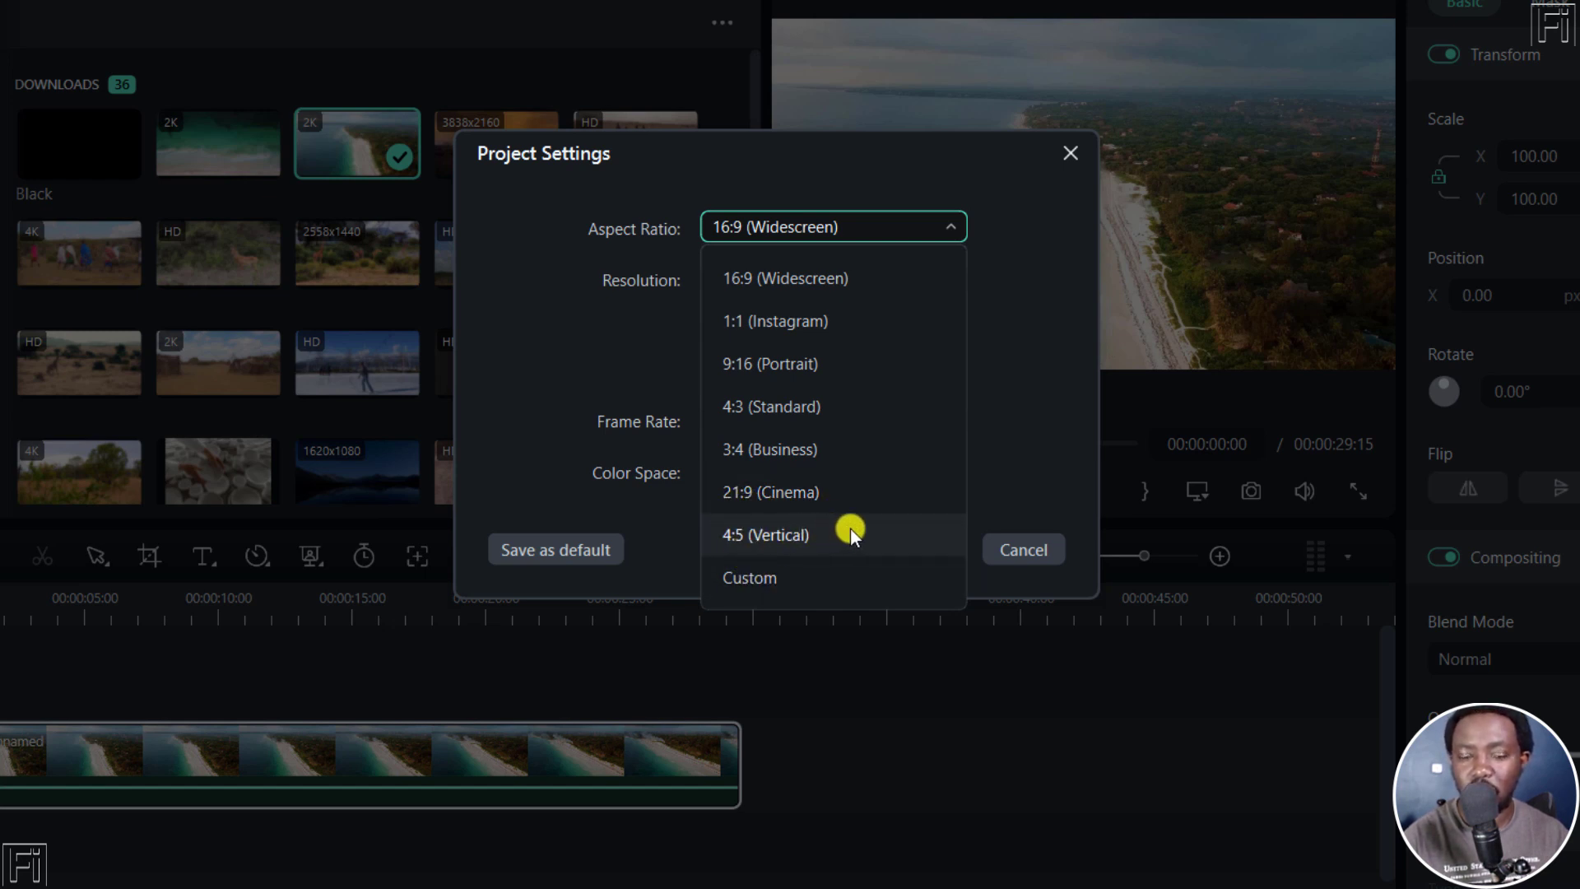
pyautogui.moveTo(895, 411)
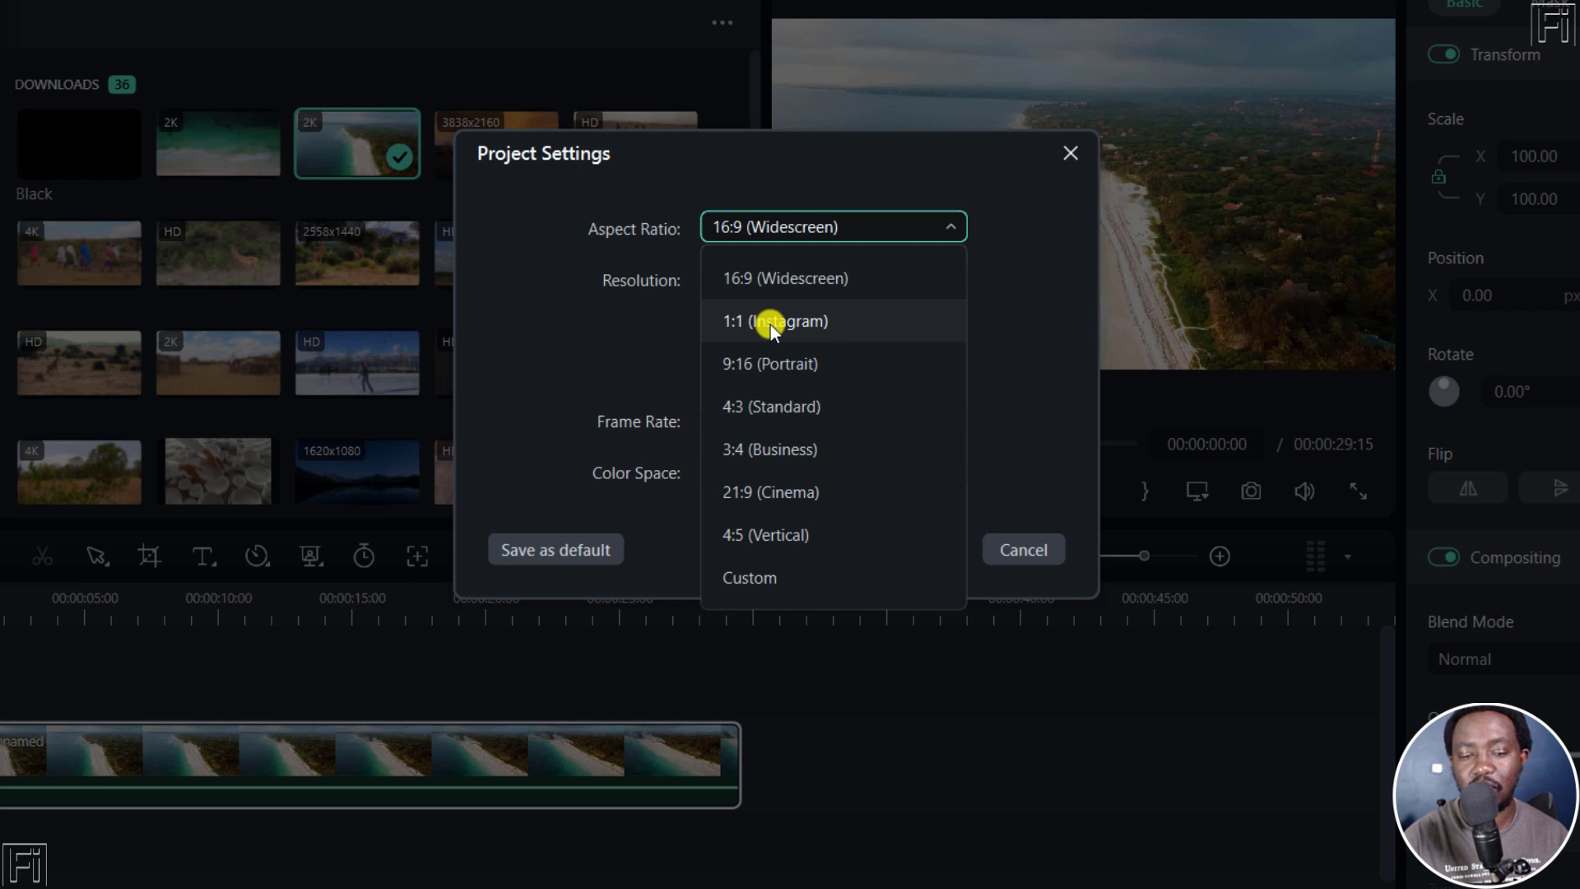
# Select the 1:1 (Instagram) aspect ratio, giving a 1080x1080 resolution.
pyautogui.click(774, 321)
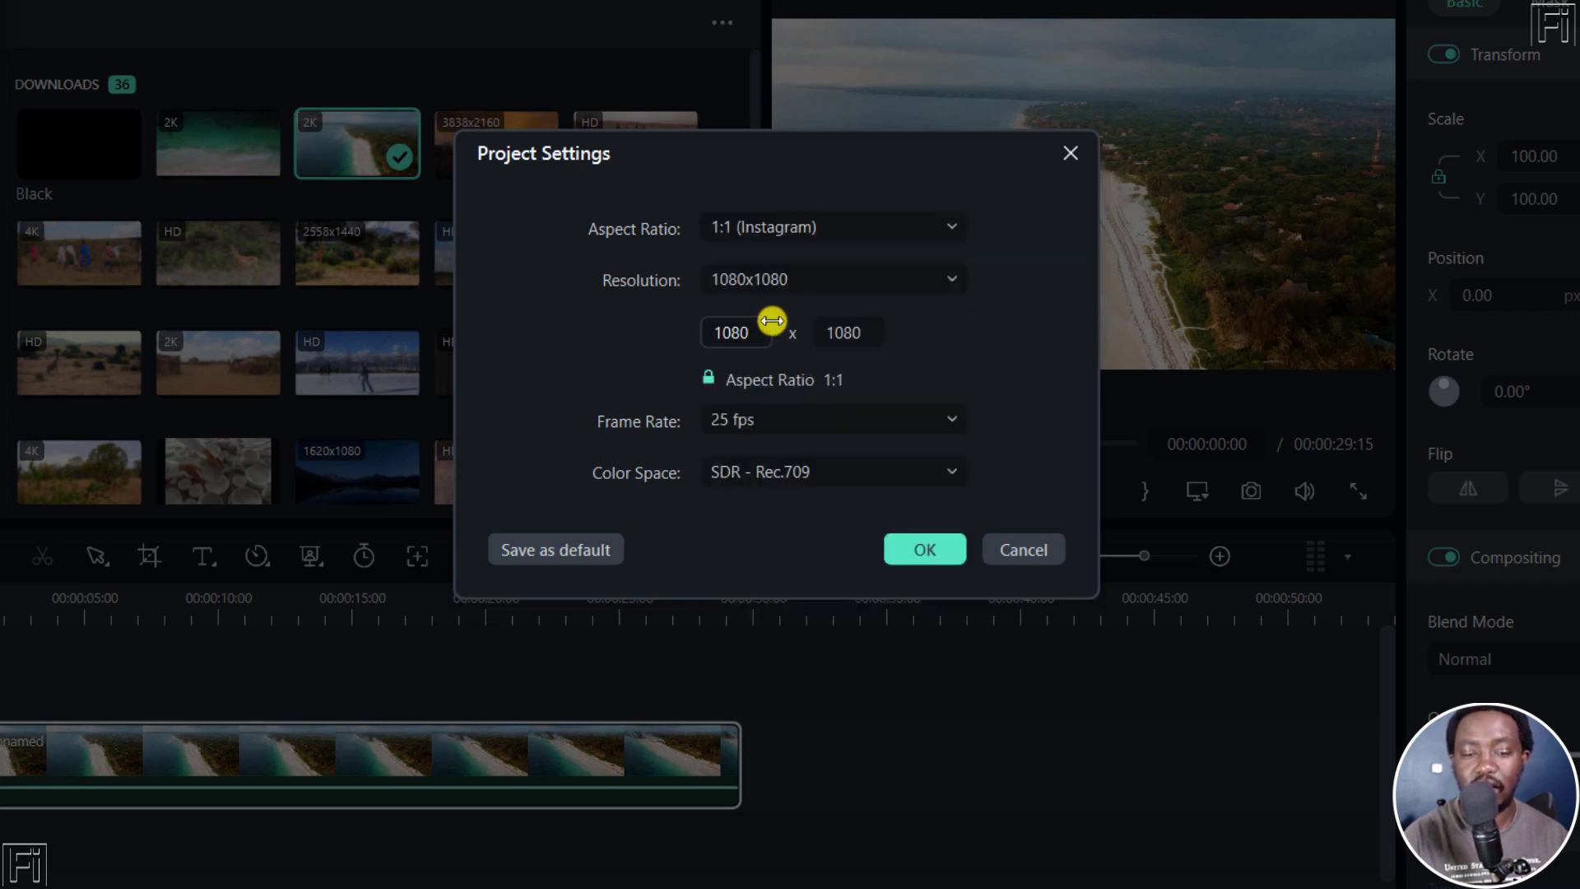
pyautogui.moveTo(971, 274)
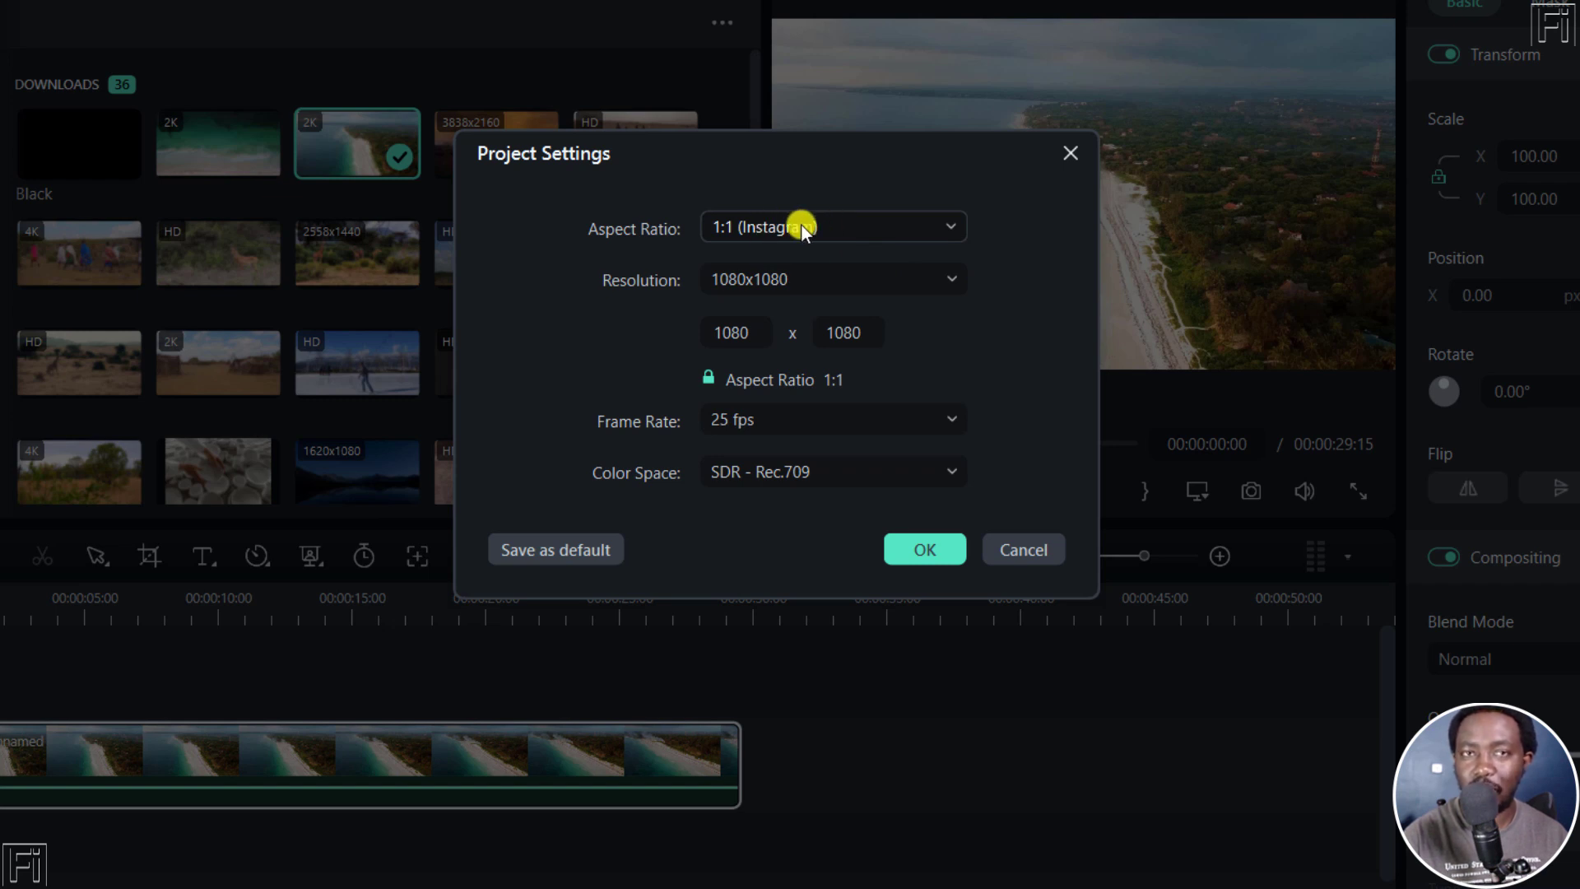
pyautogui.moveTo(688, 292)
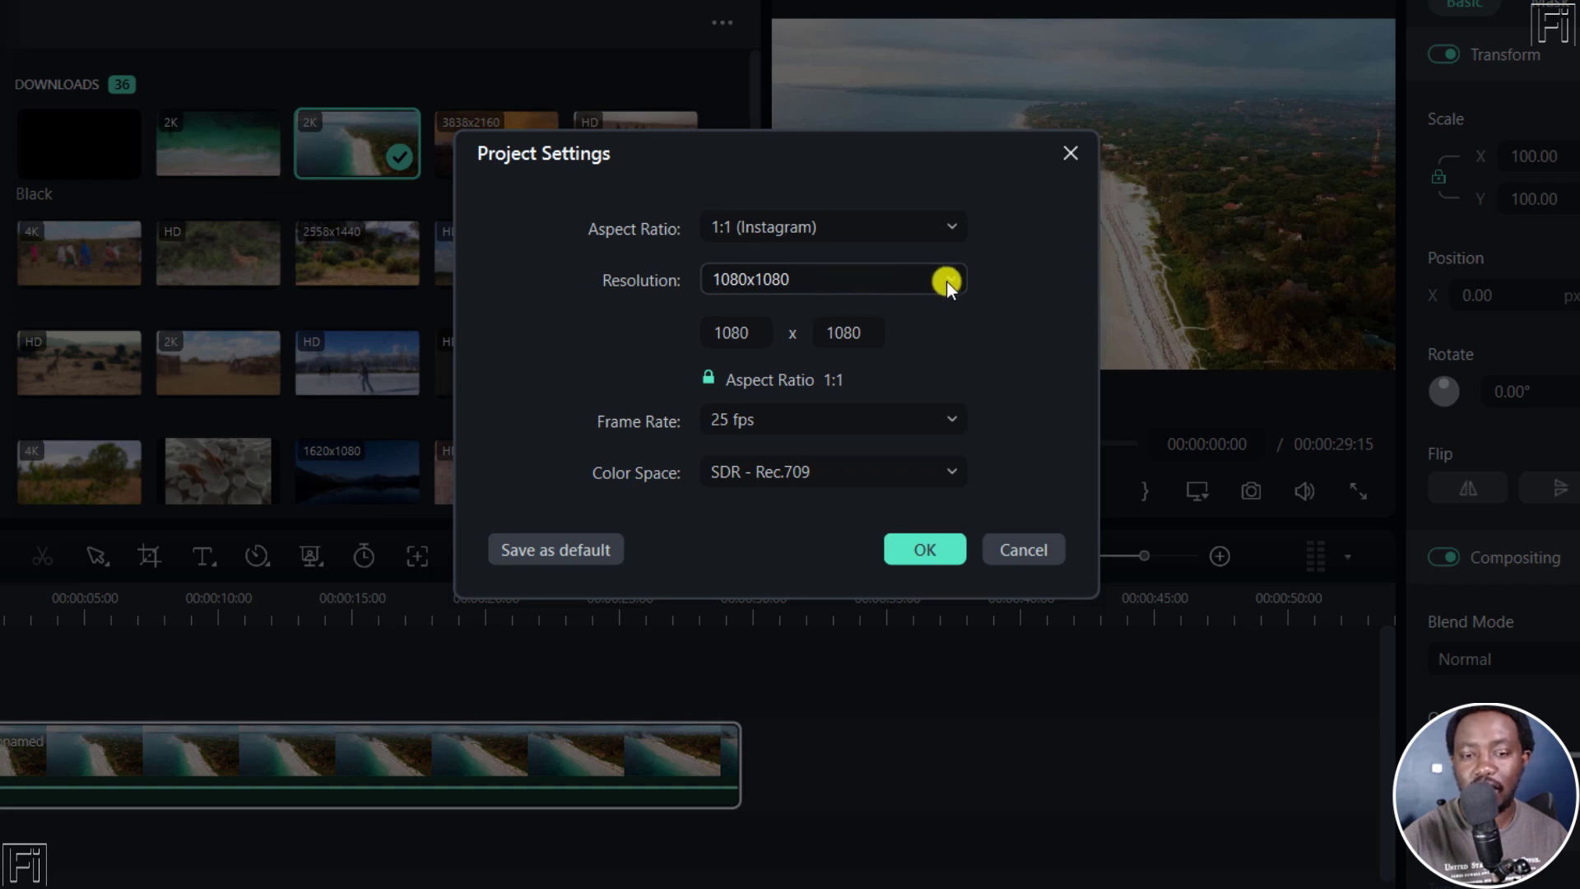
pyautogui.click(946, 280)
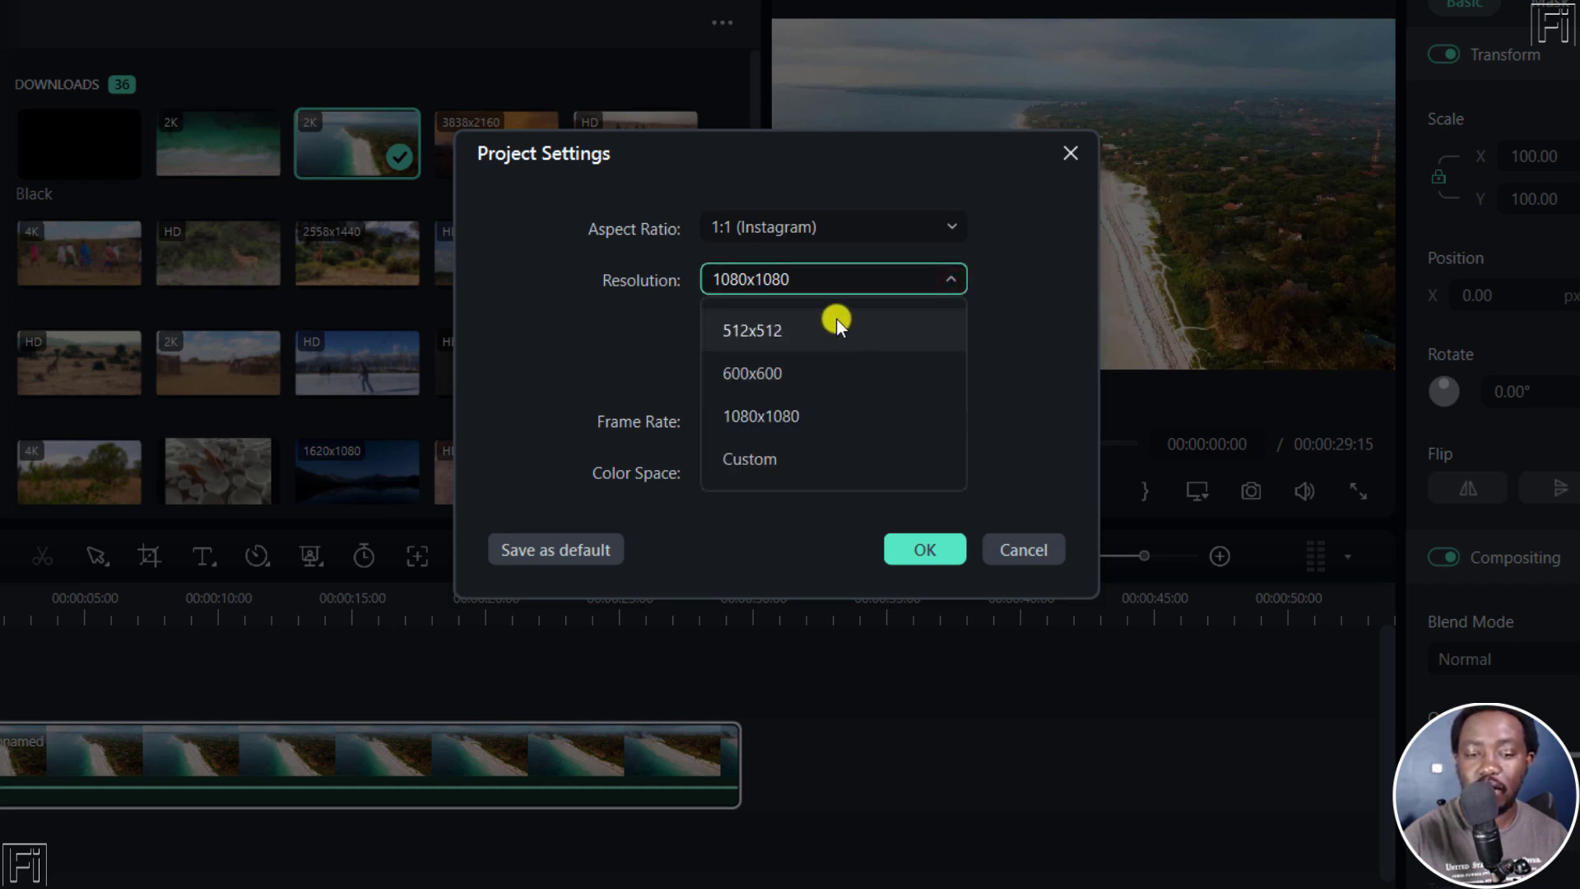
pyautogui.moveTo(751, 319)
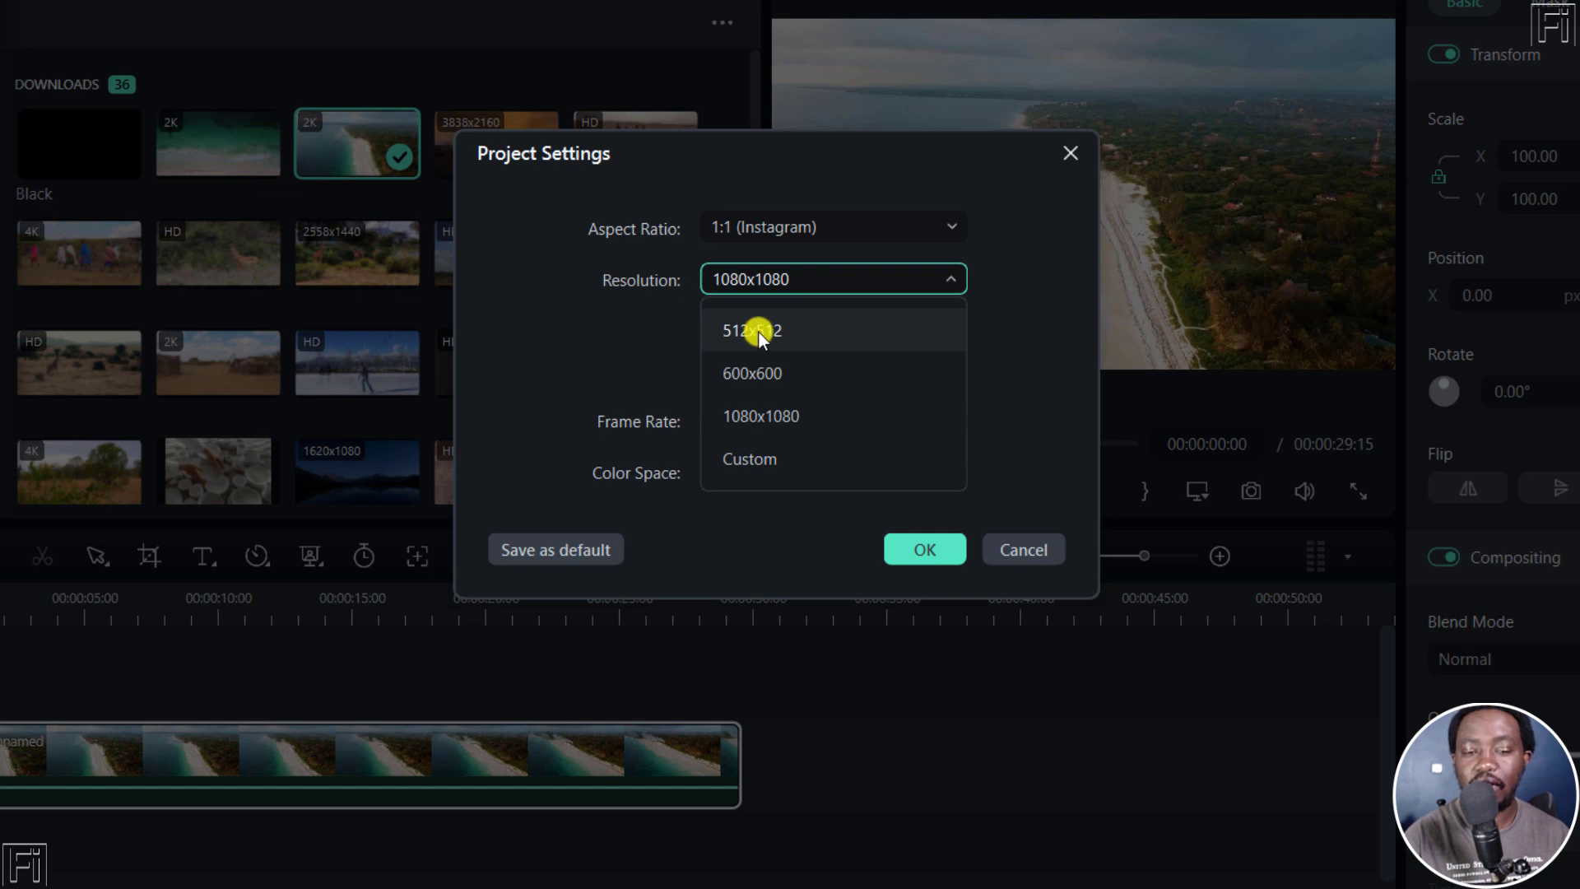
pyautogui.moveTo(832, 382)
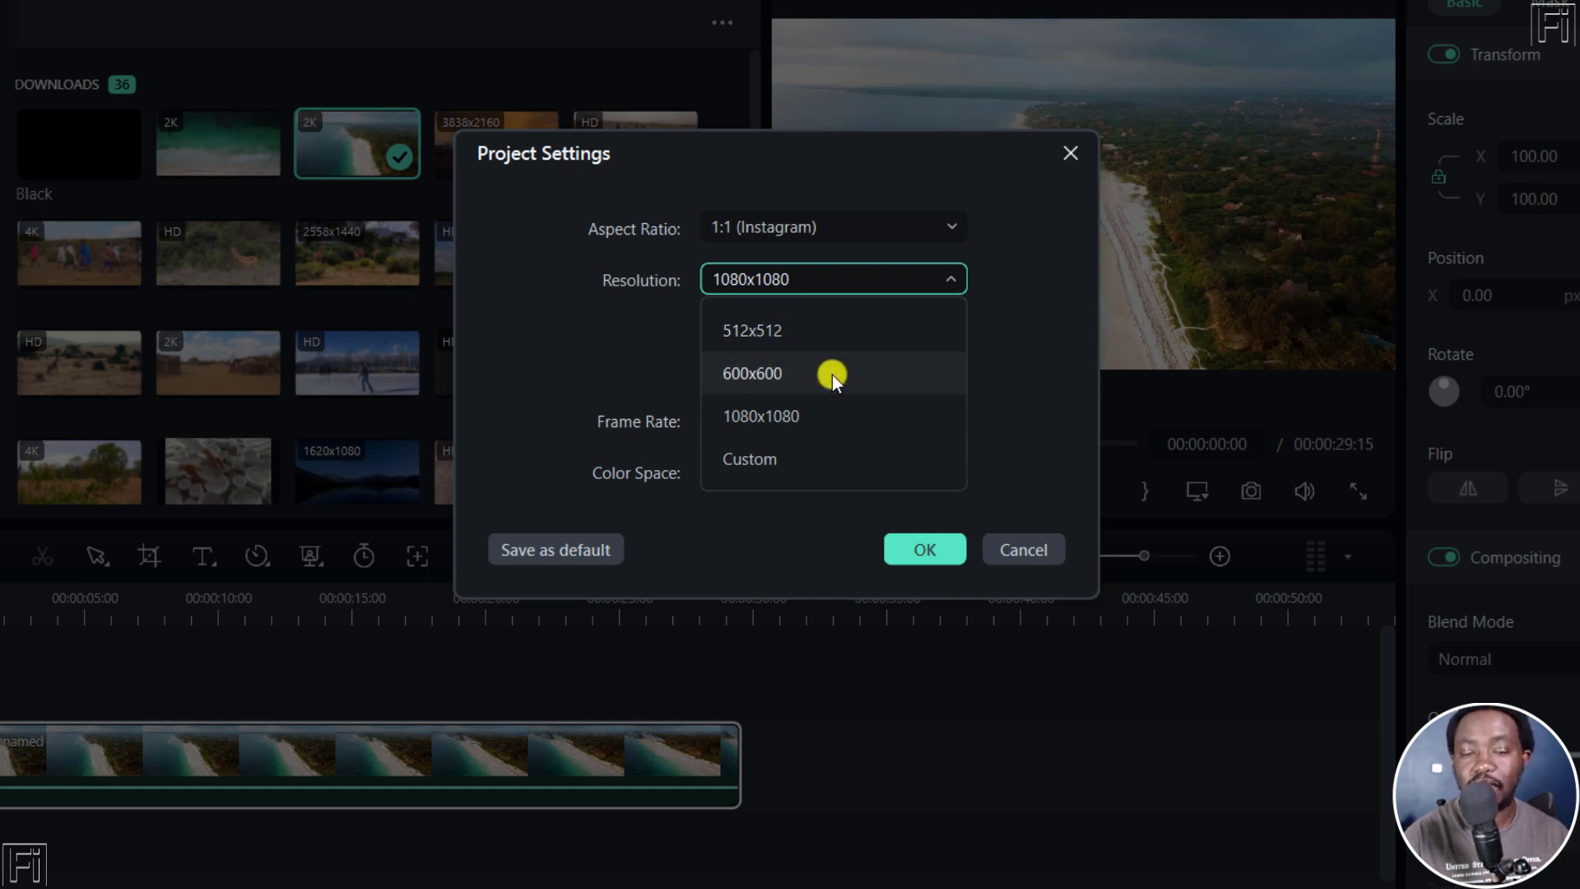
pyautogui.moveTo(744, 465)
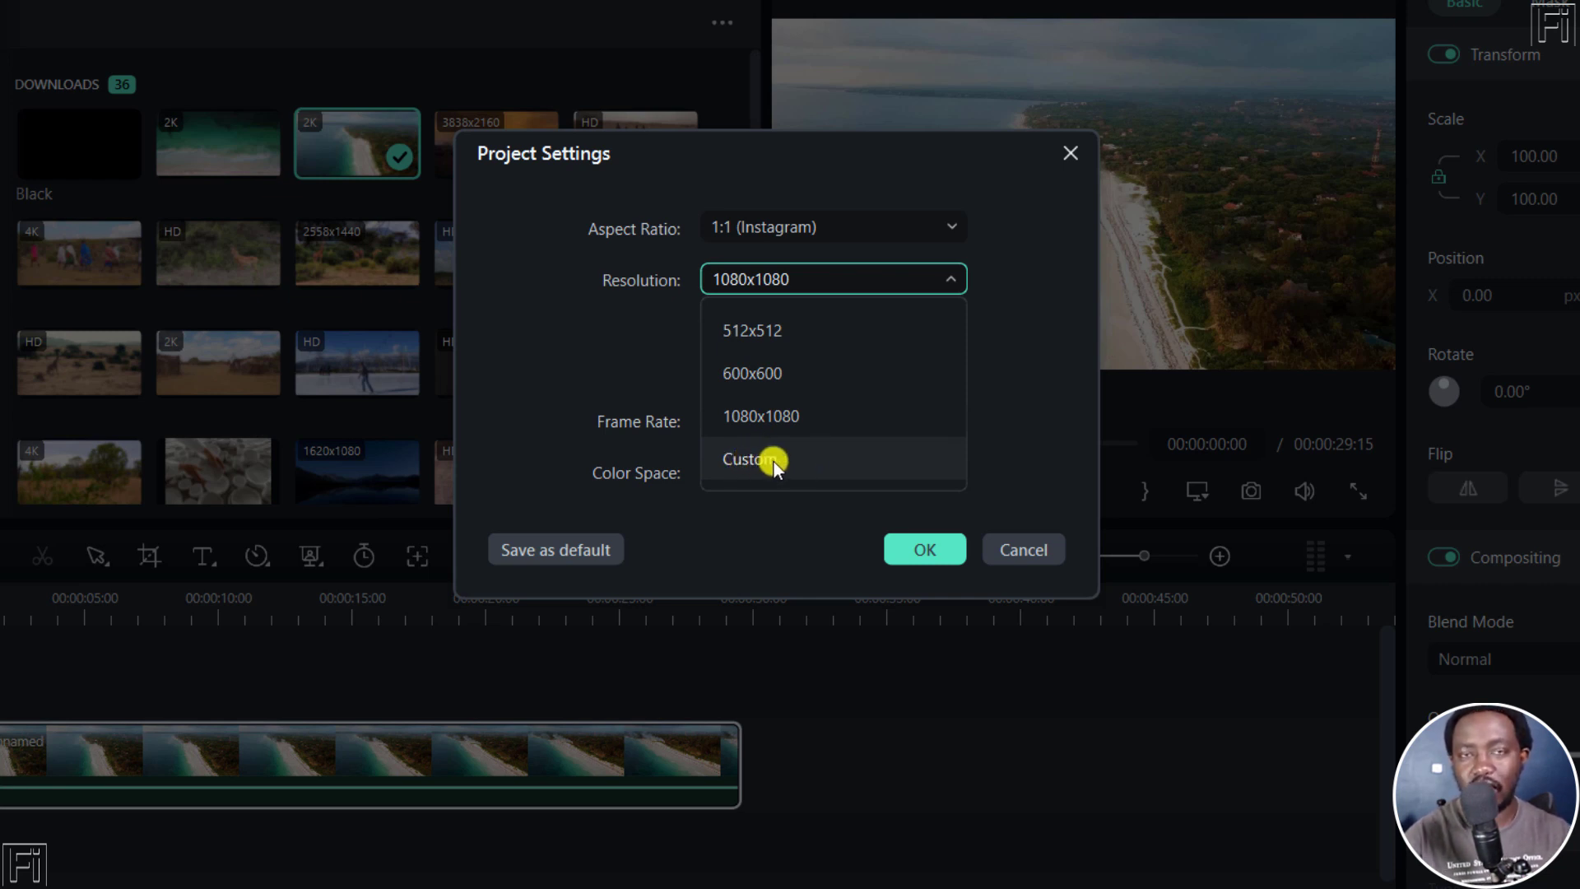
pyautogui.click(747, 460)
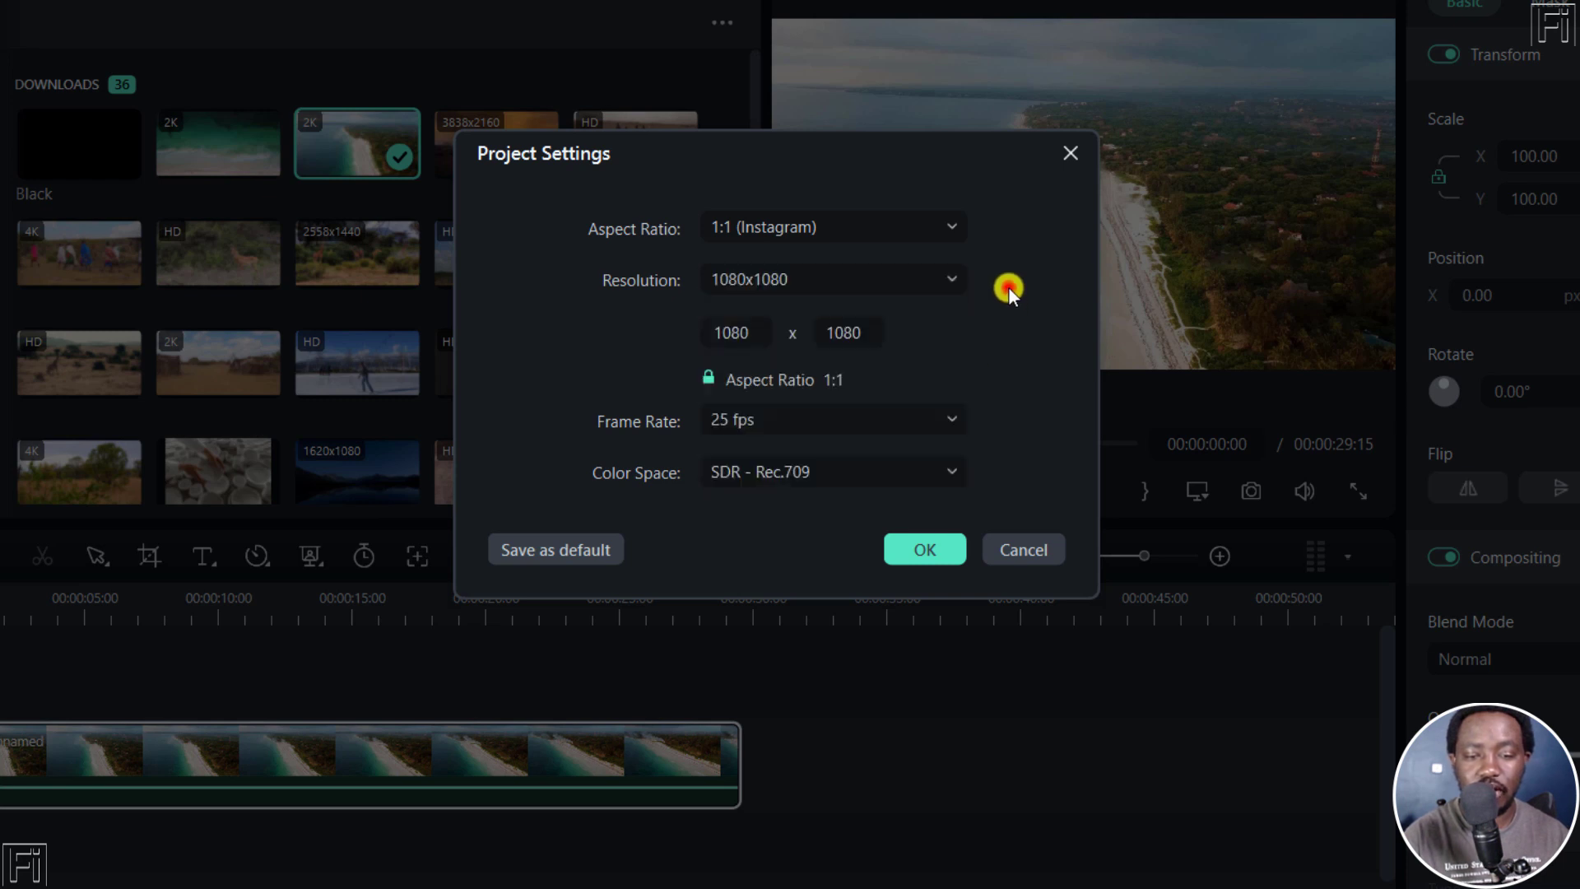
pyautogui.moveTo(844, 404)
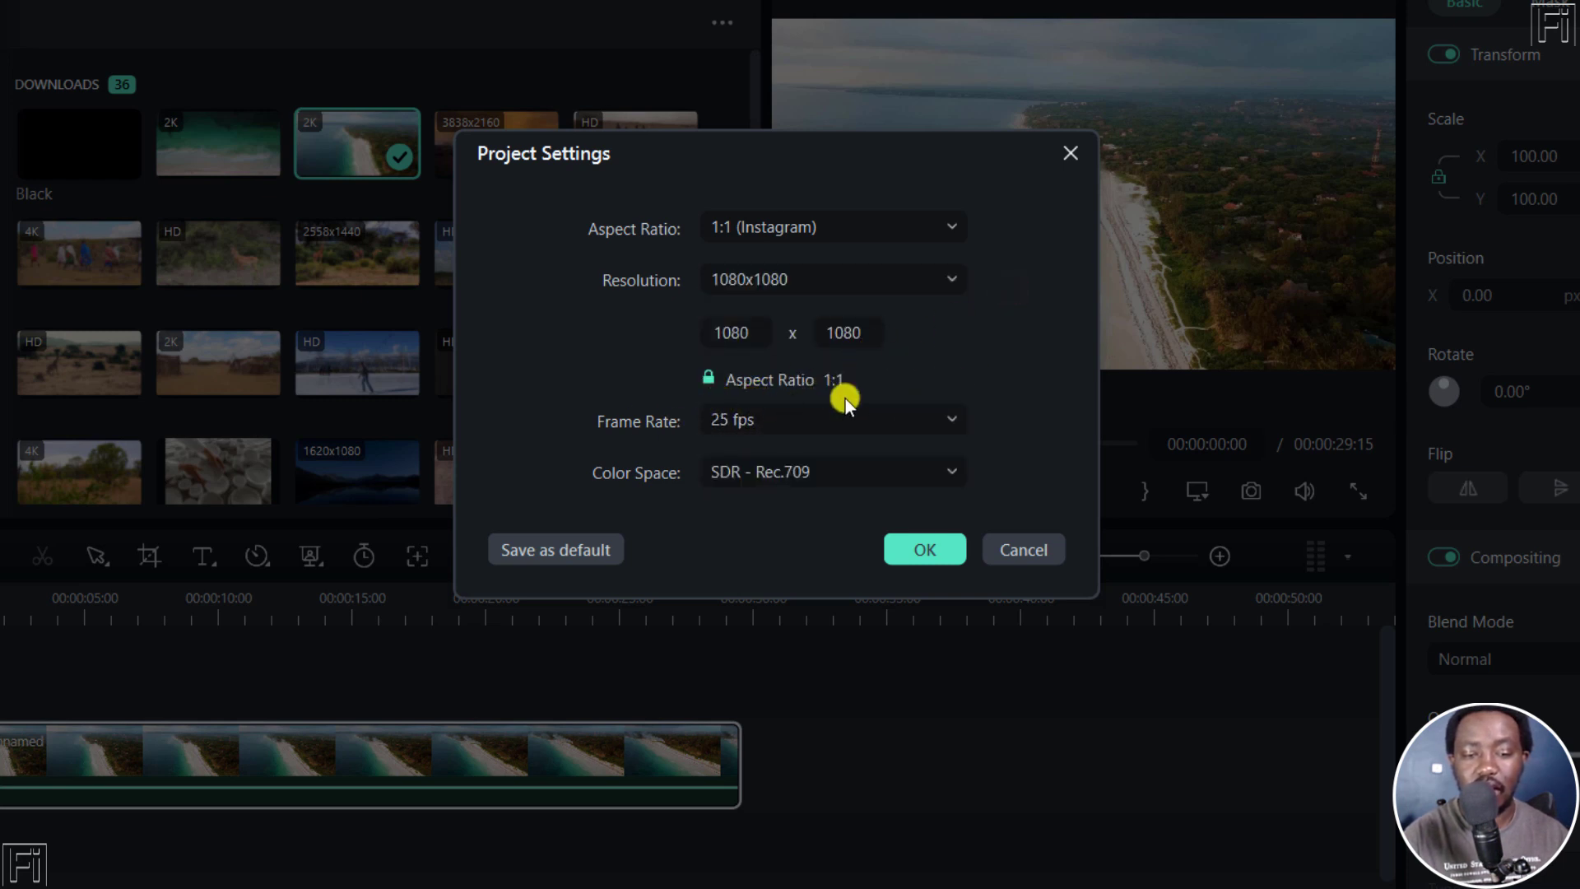
# Keep 25 fps and SDR Rec.709, then confirm the 1:1 1080x1080 project settings with OK.
pyautogui.click(832, 420)
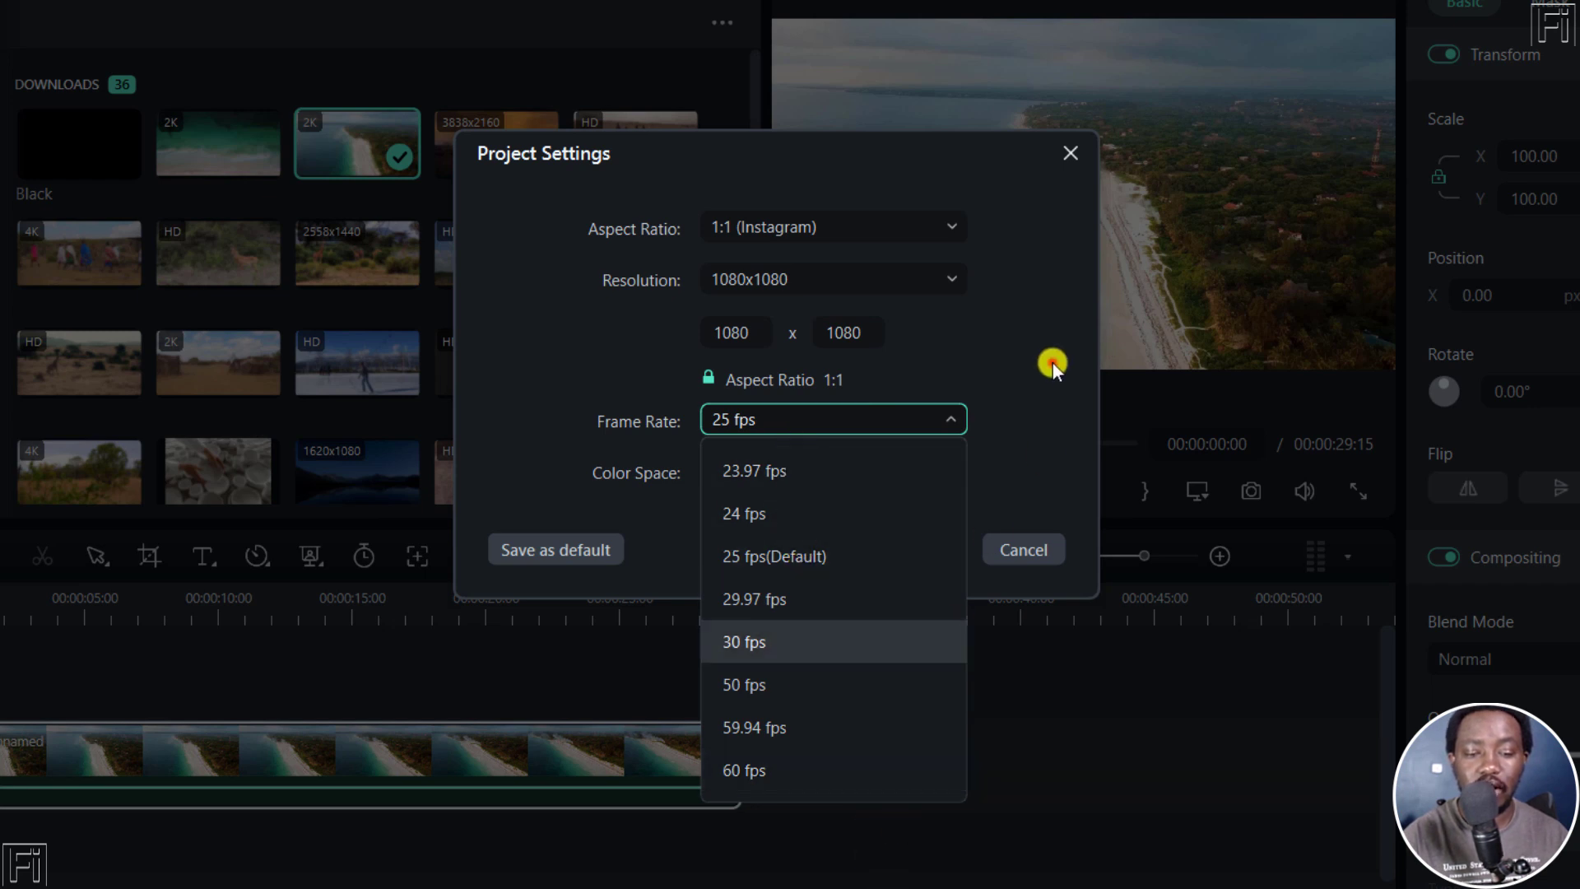
pyautogui.click(834, 472)
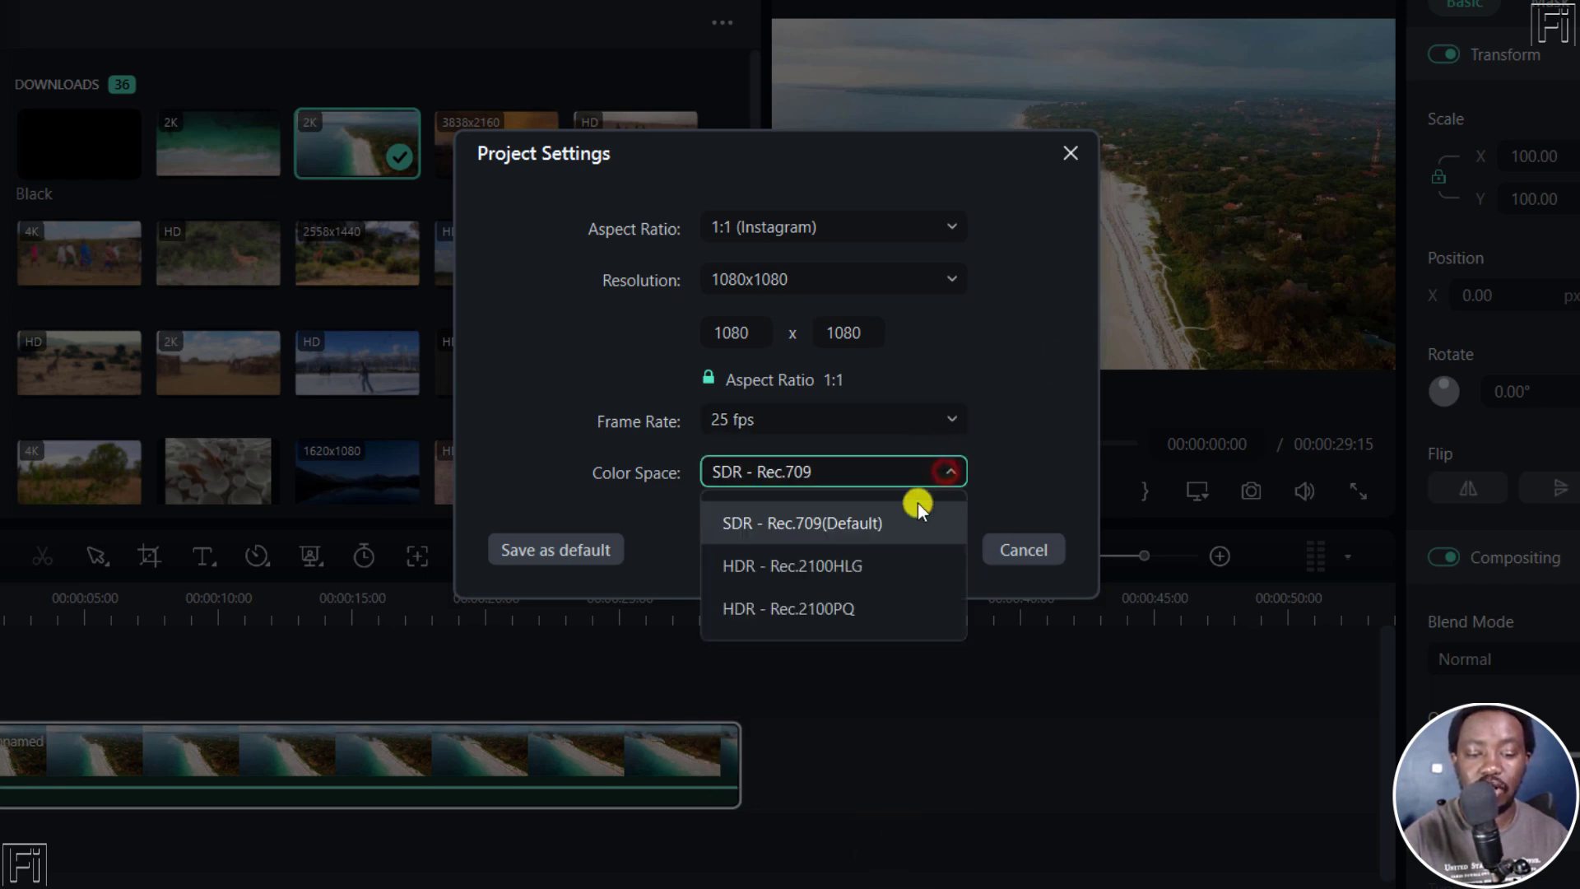
pyautogui.click(804, 524)
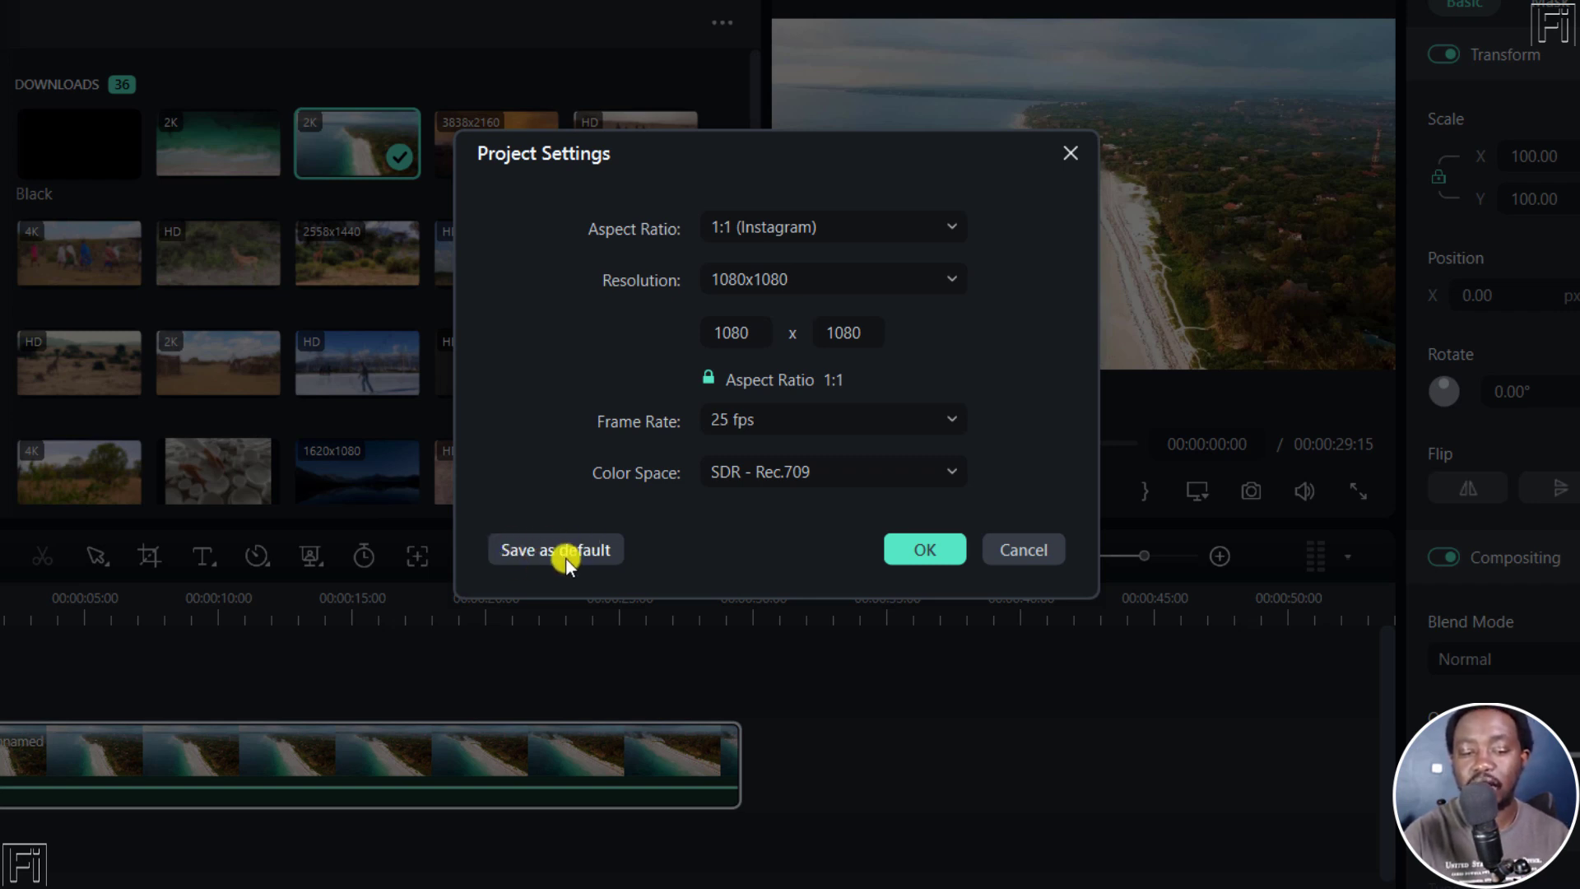
pyautogui.moveTo(757, 553)
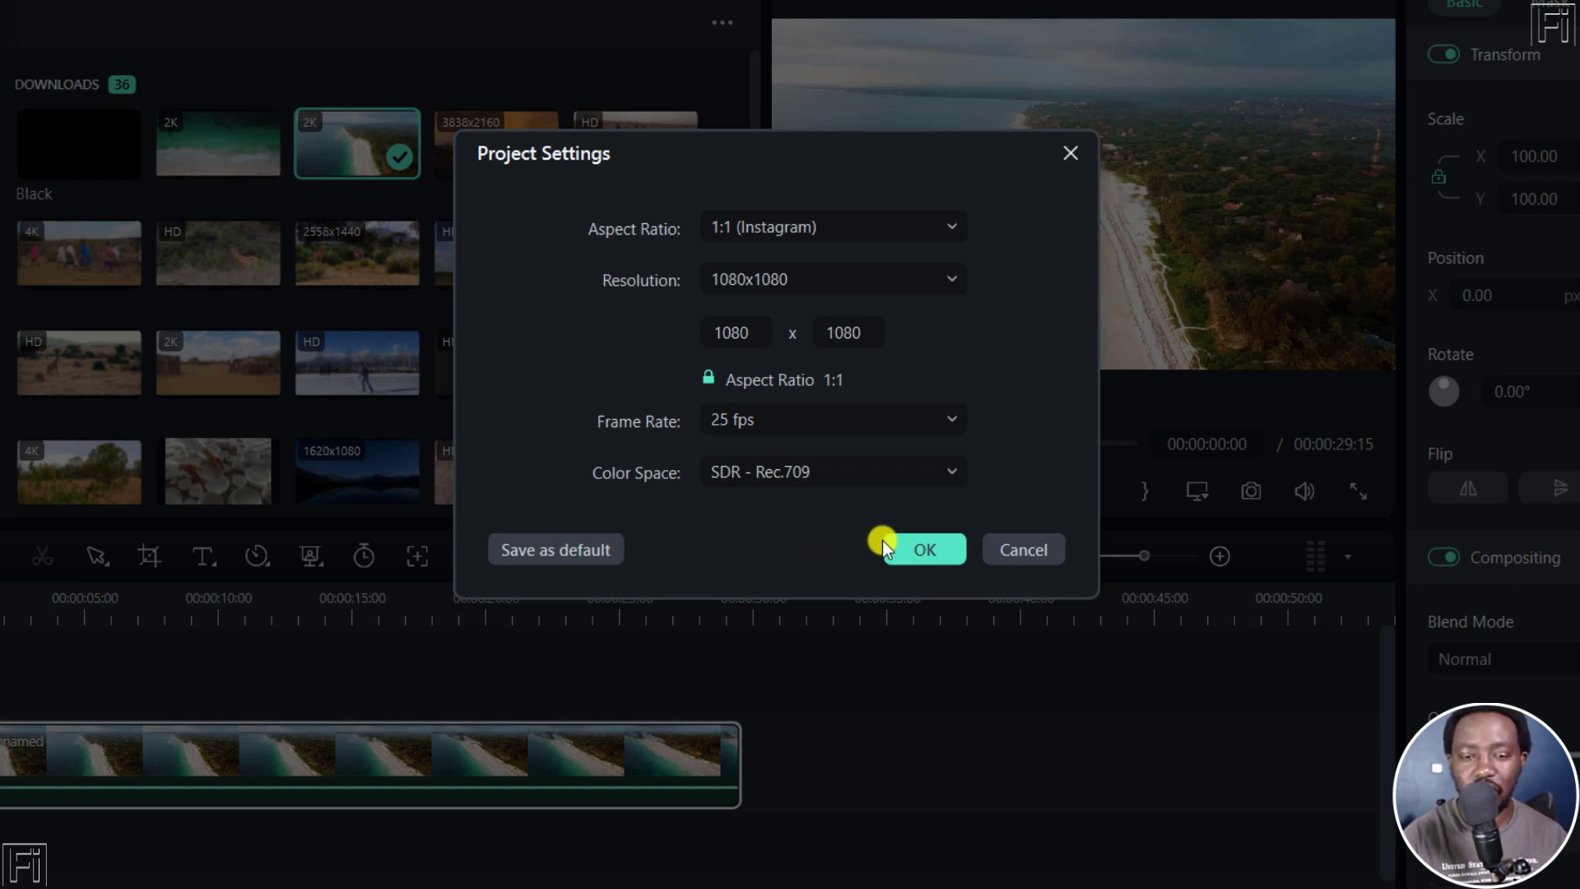
pyautogui.click(924, 549)
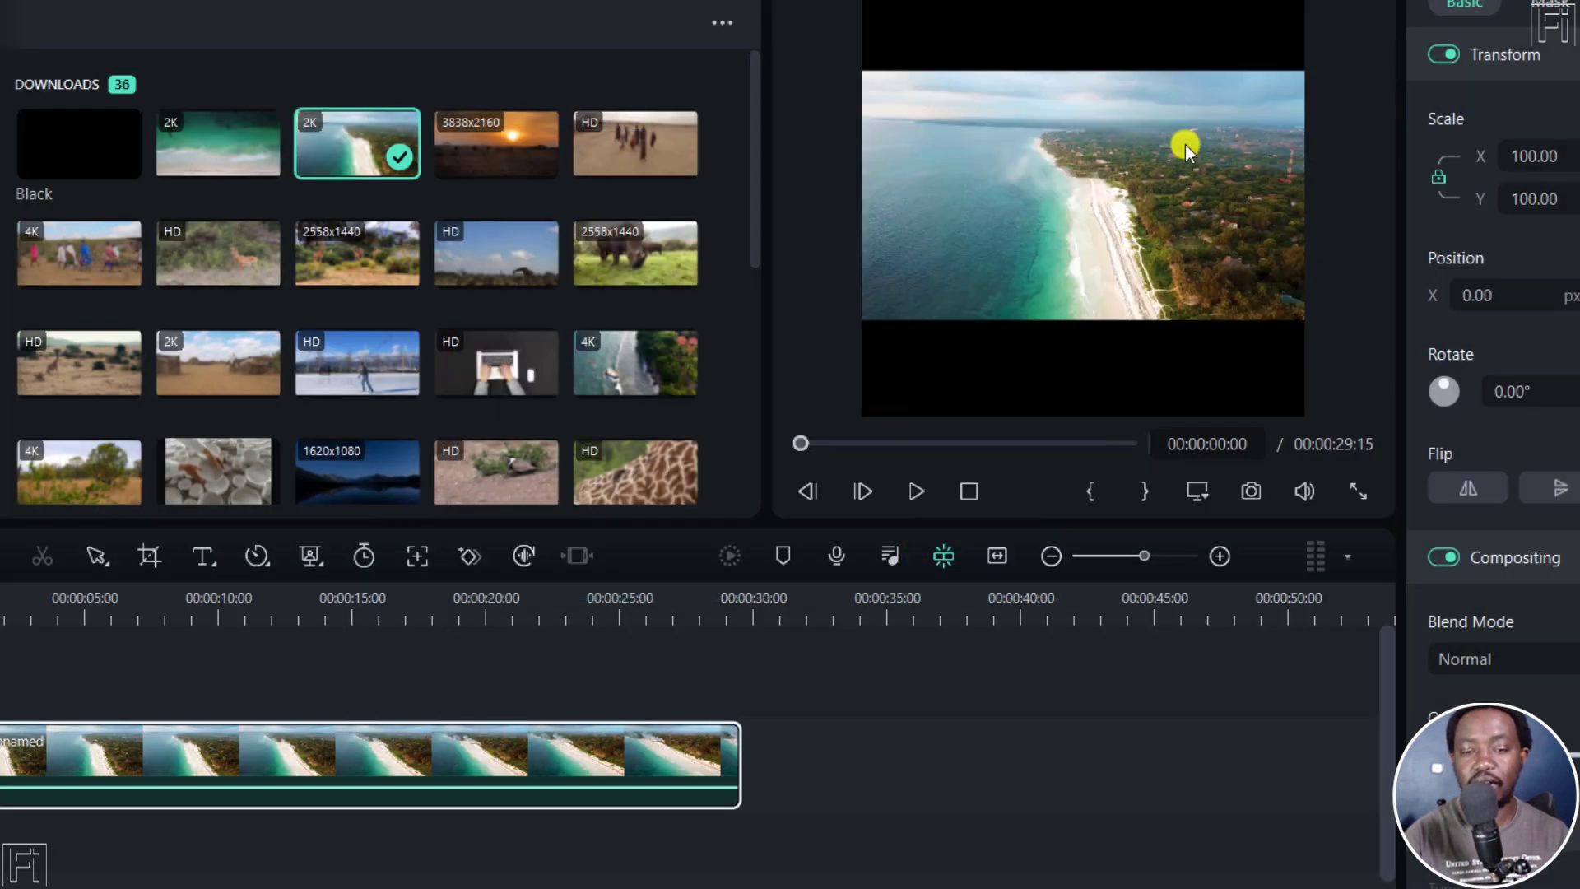
# Scale the beach clip to about 177.78% via its corner handles so it fills the square frame.
pyautogui.click(1186, 148)
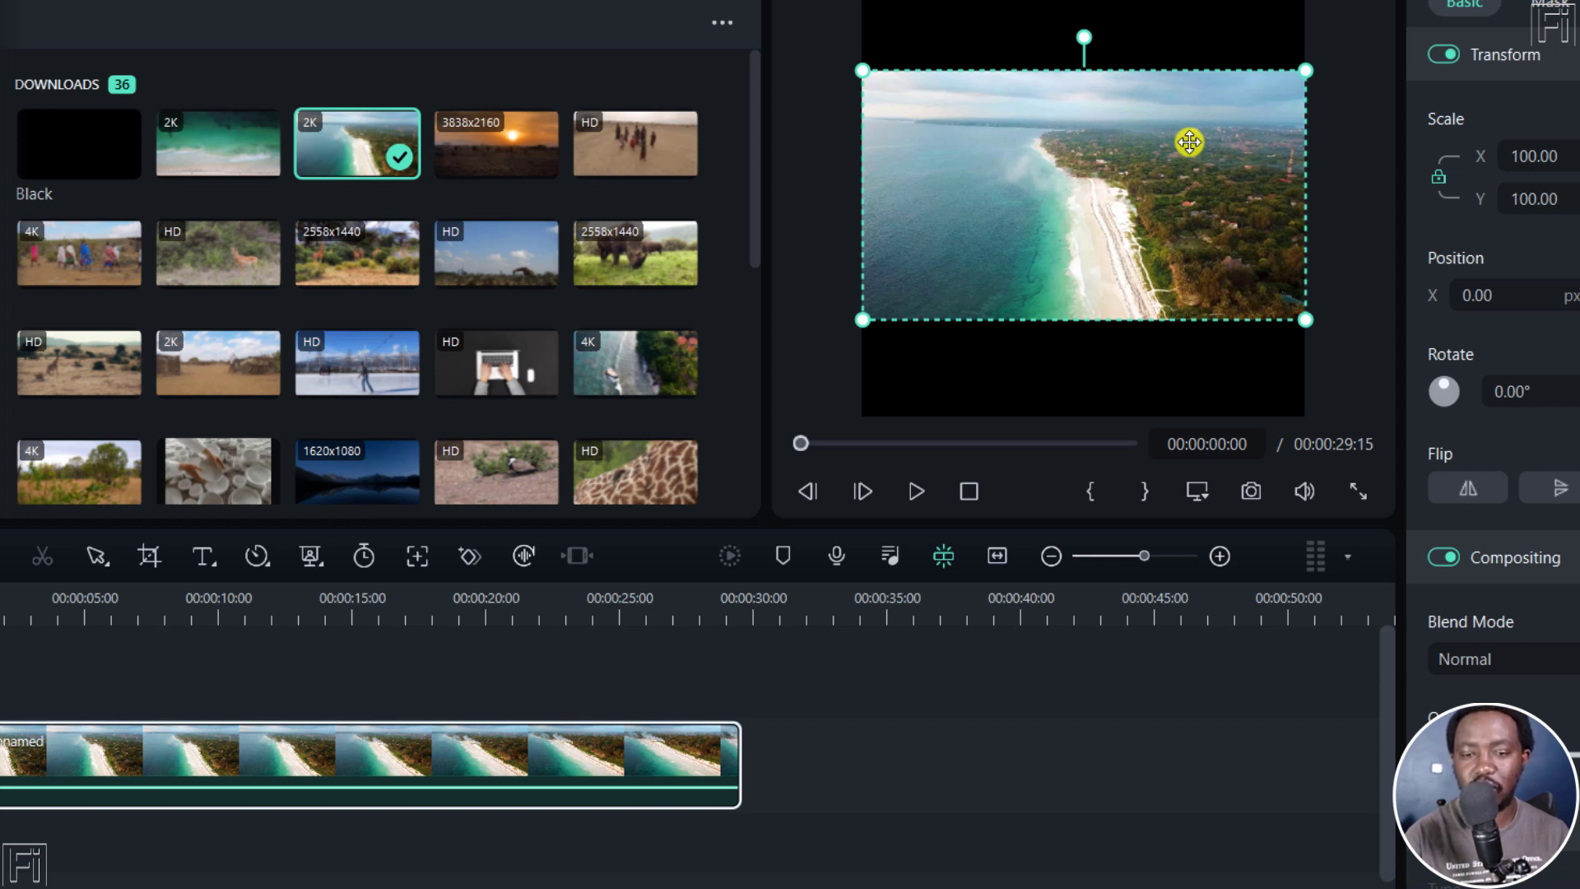
pyautogui.moveTo(1311, 75)
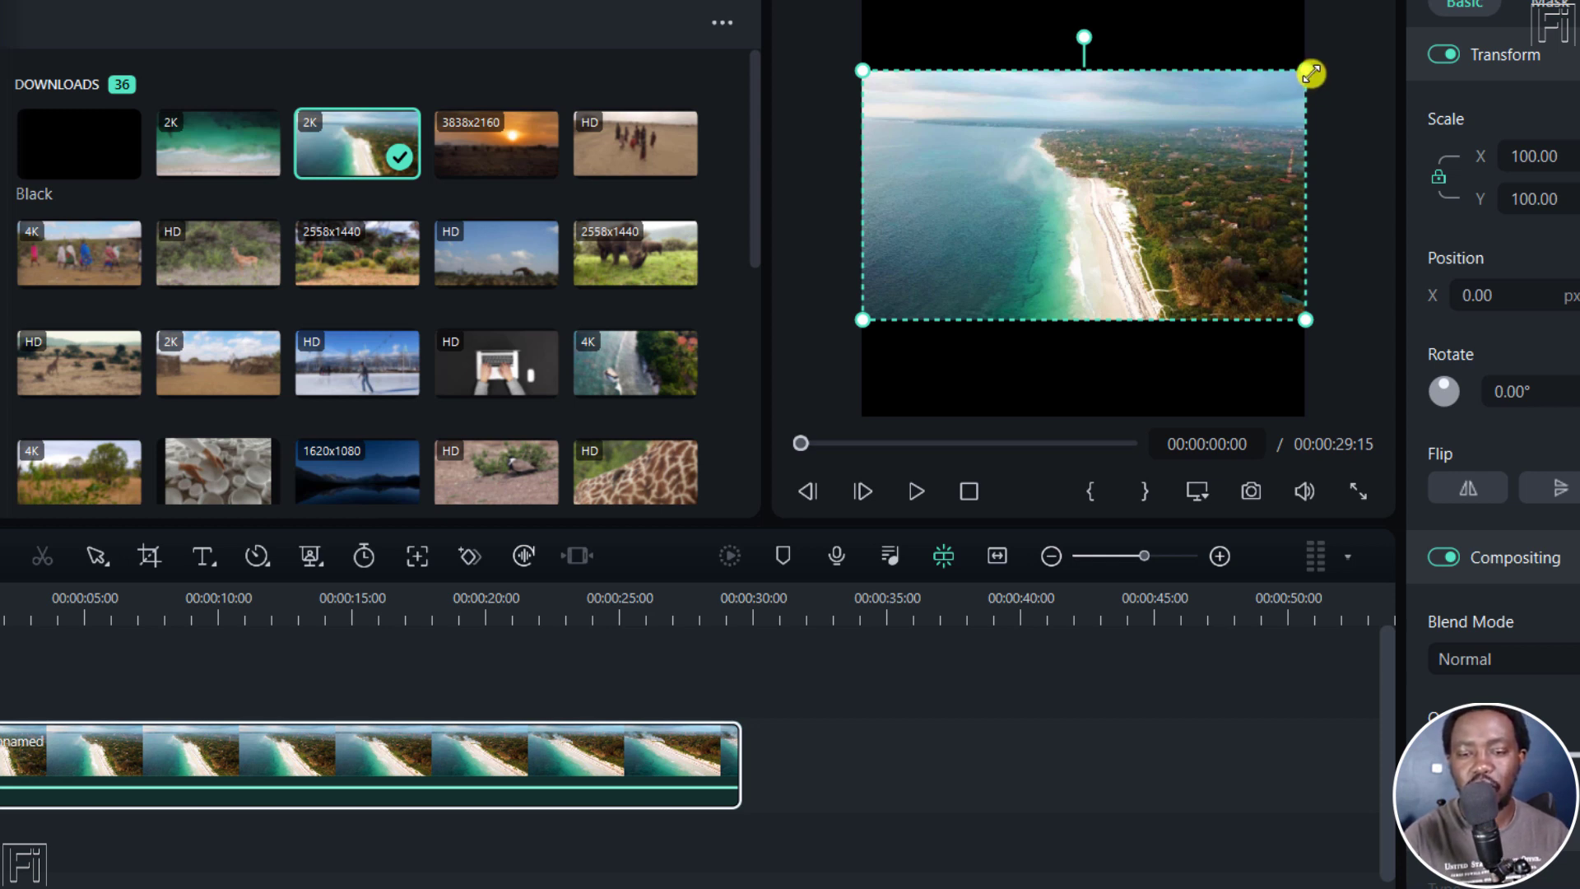
pyautogui.moveTo(1309, 73); pyautogui.dragTo(1394, 0)
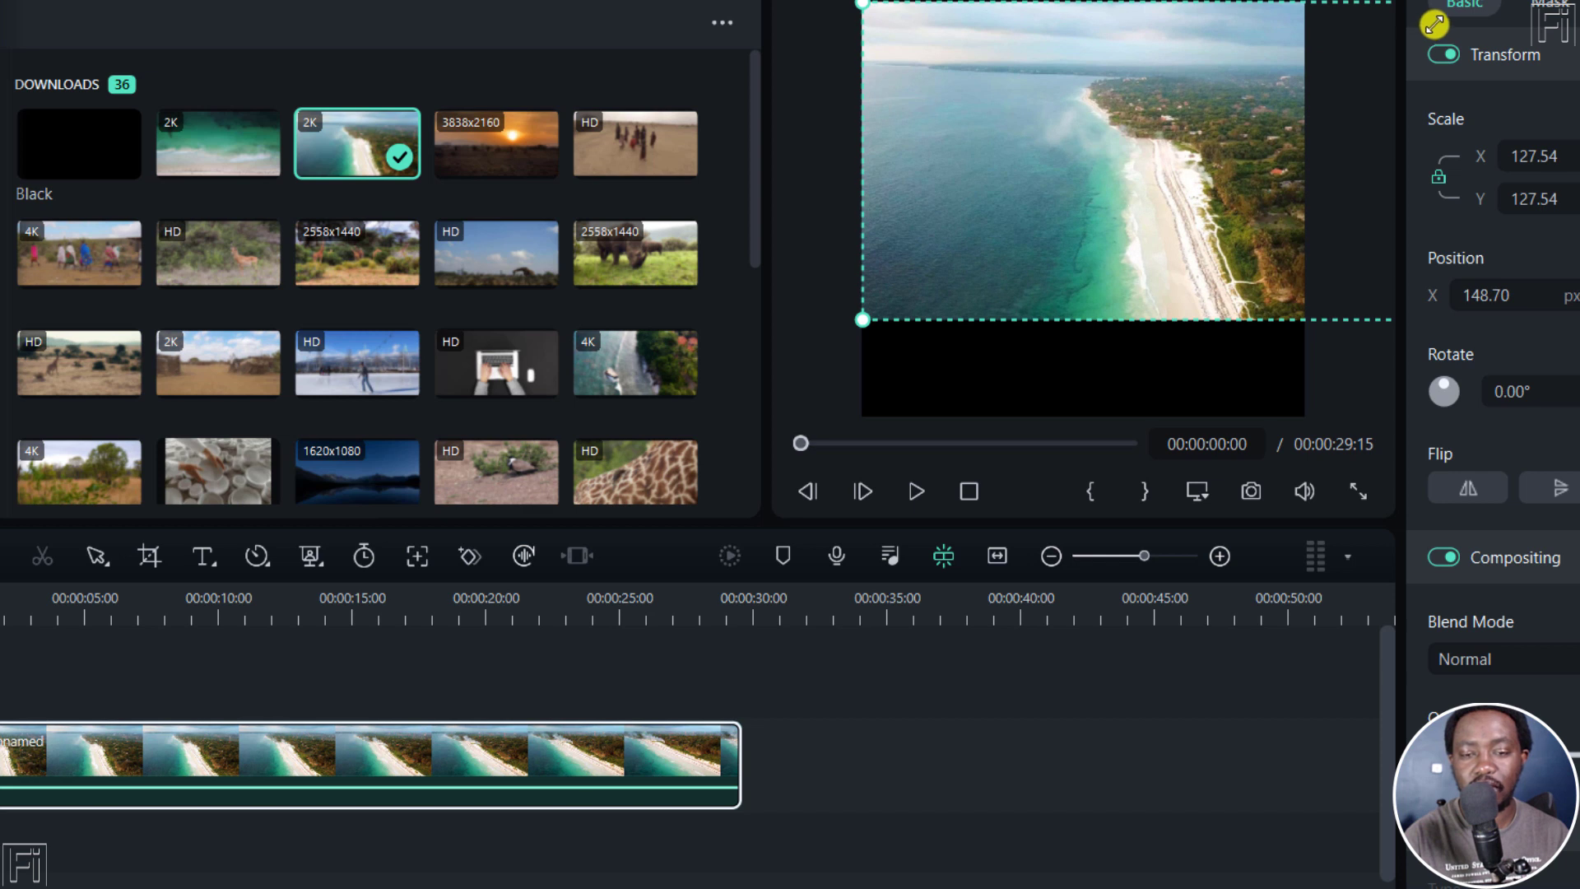
pyautogui.moveTo(861, 319); pyautogui.dragTo(867, 324)
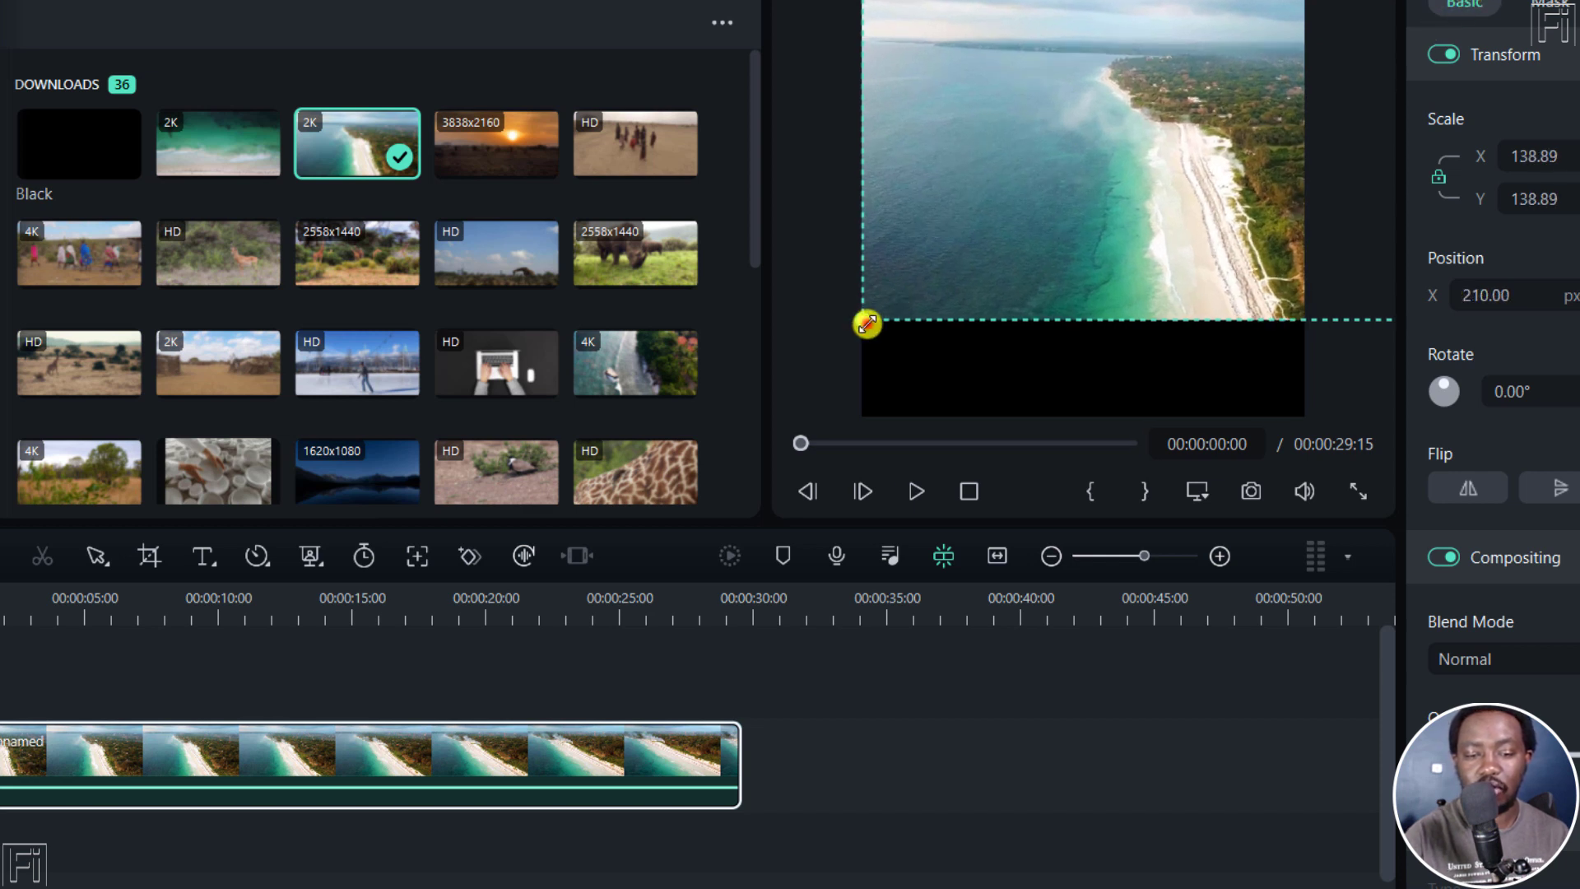
pyautogui.moveTo(866, 325); pyautogui.dragTo(789, 359)
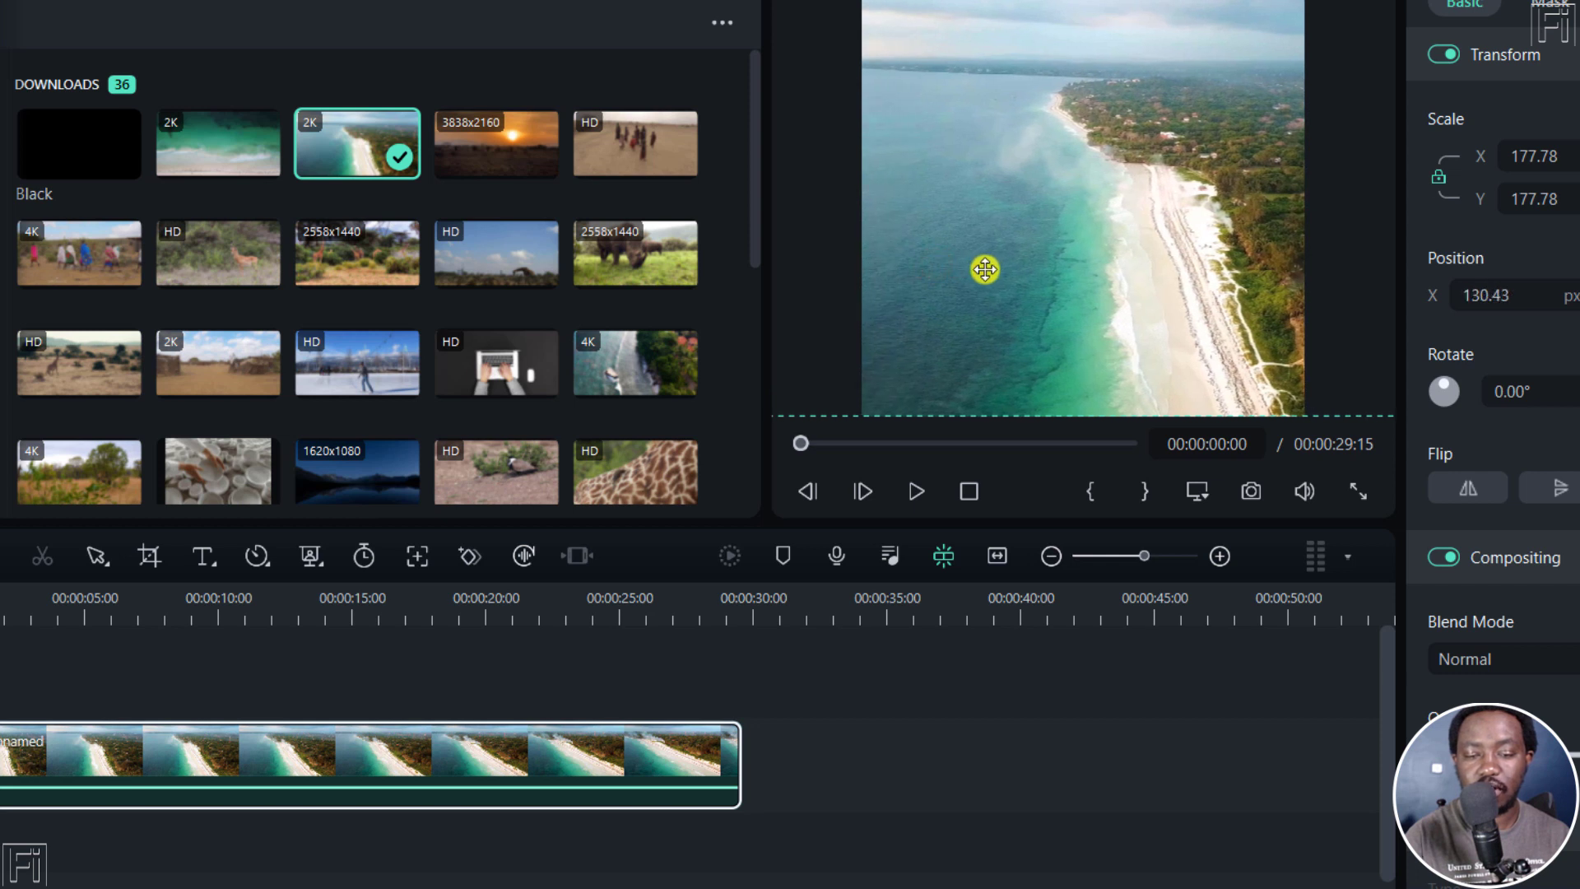
pyautogui.click(916, 491)
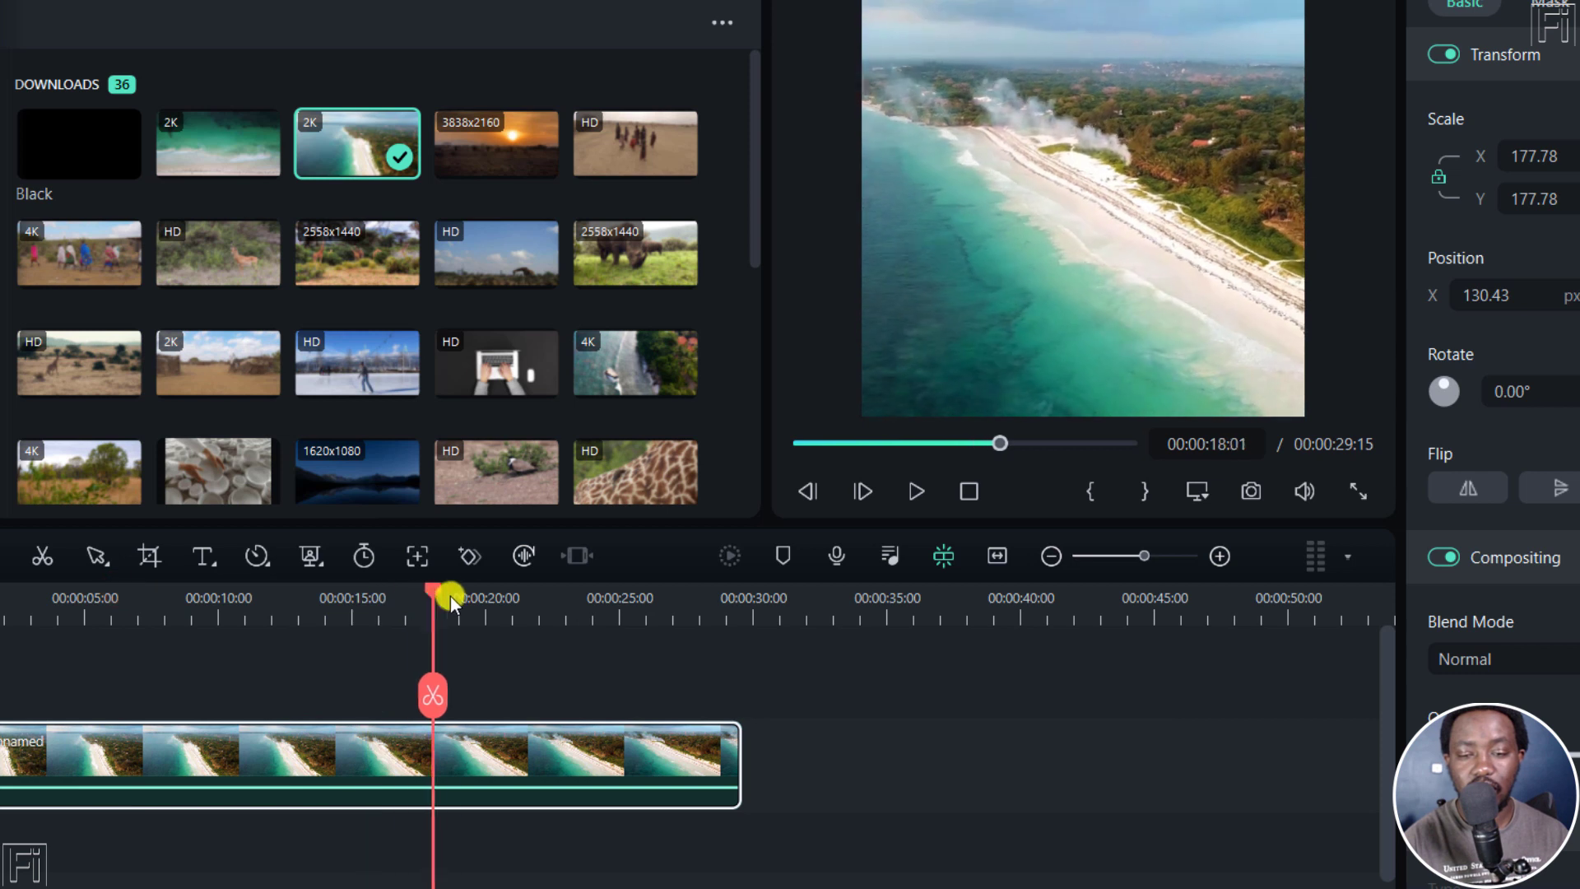
pyautogui.moveTo(448, 596); pyautogui.dragTo(693, 597)
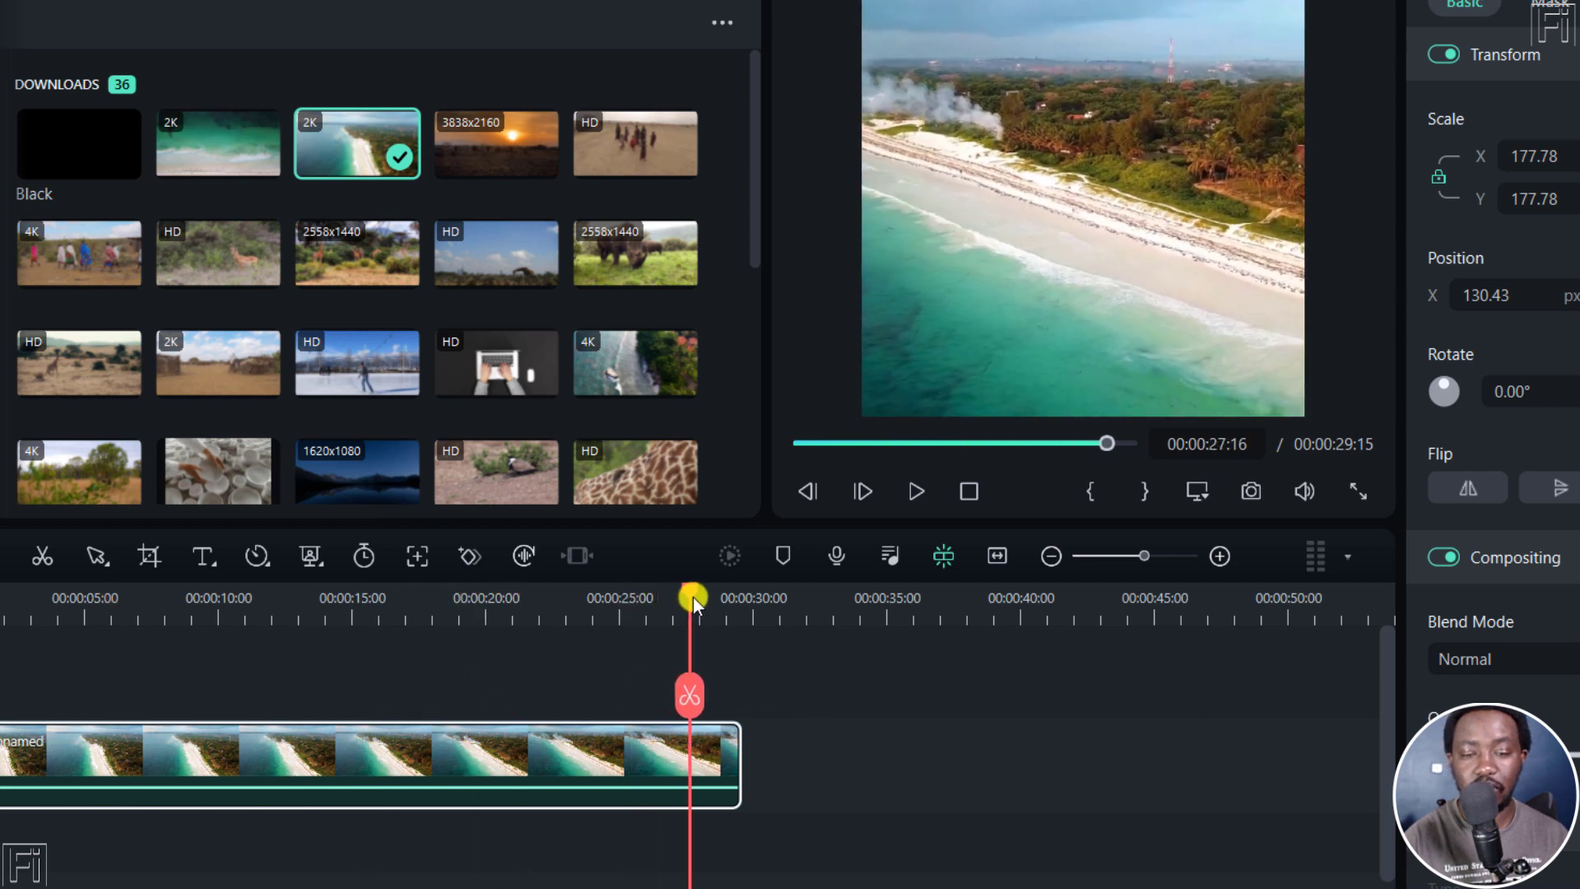
pyautogui.moveTo(693, 597); pyautogui.dragTo(741, 598)
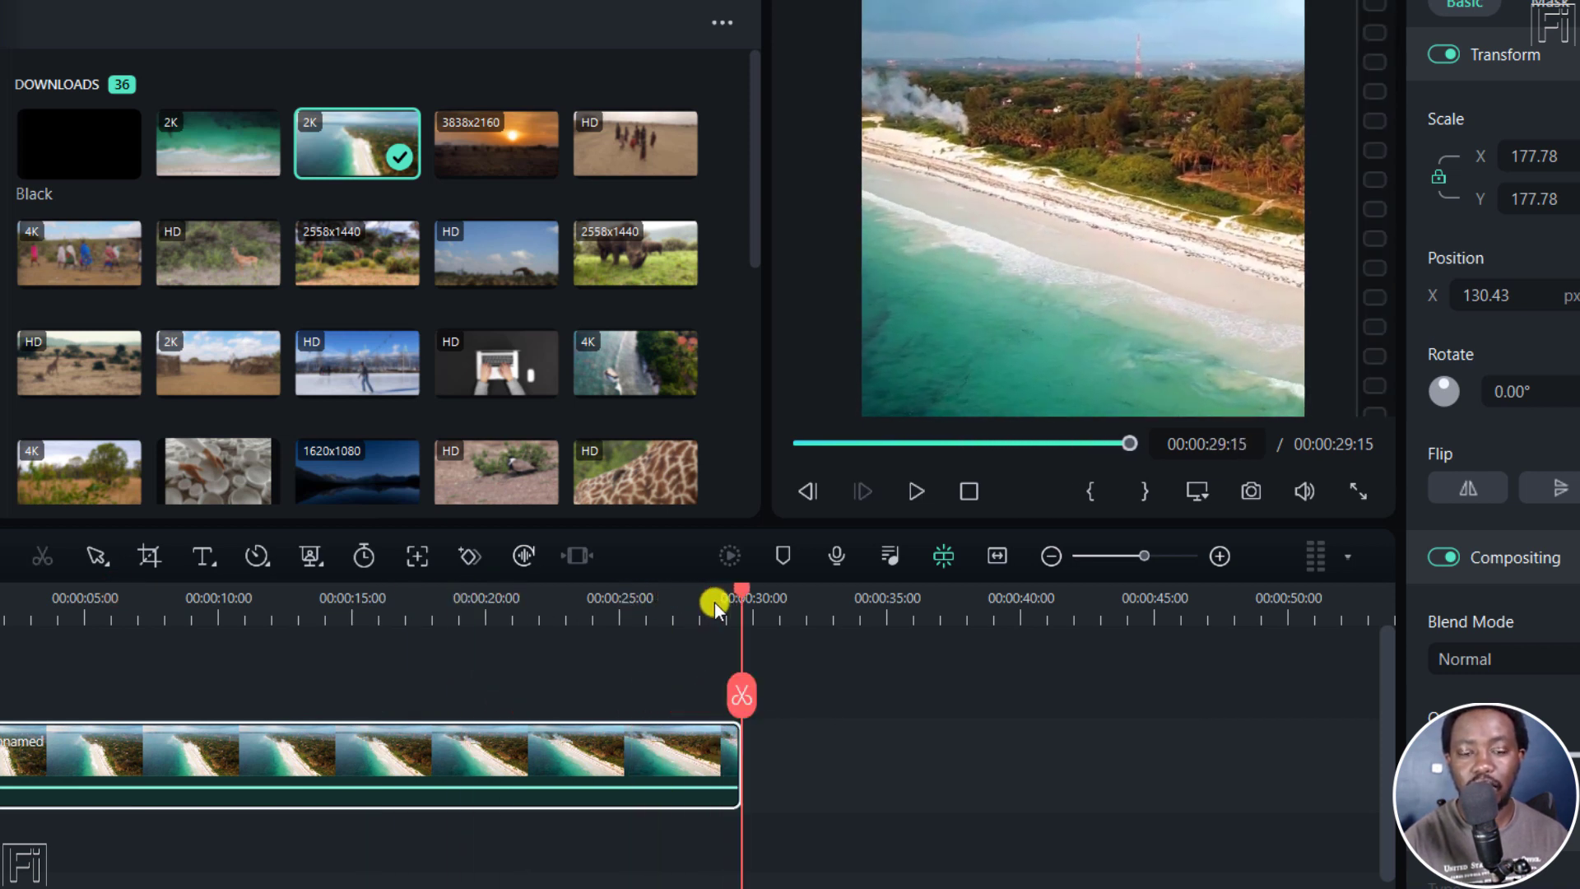